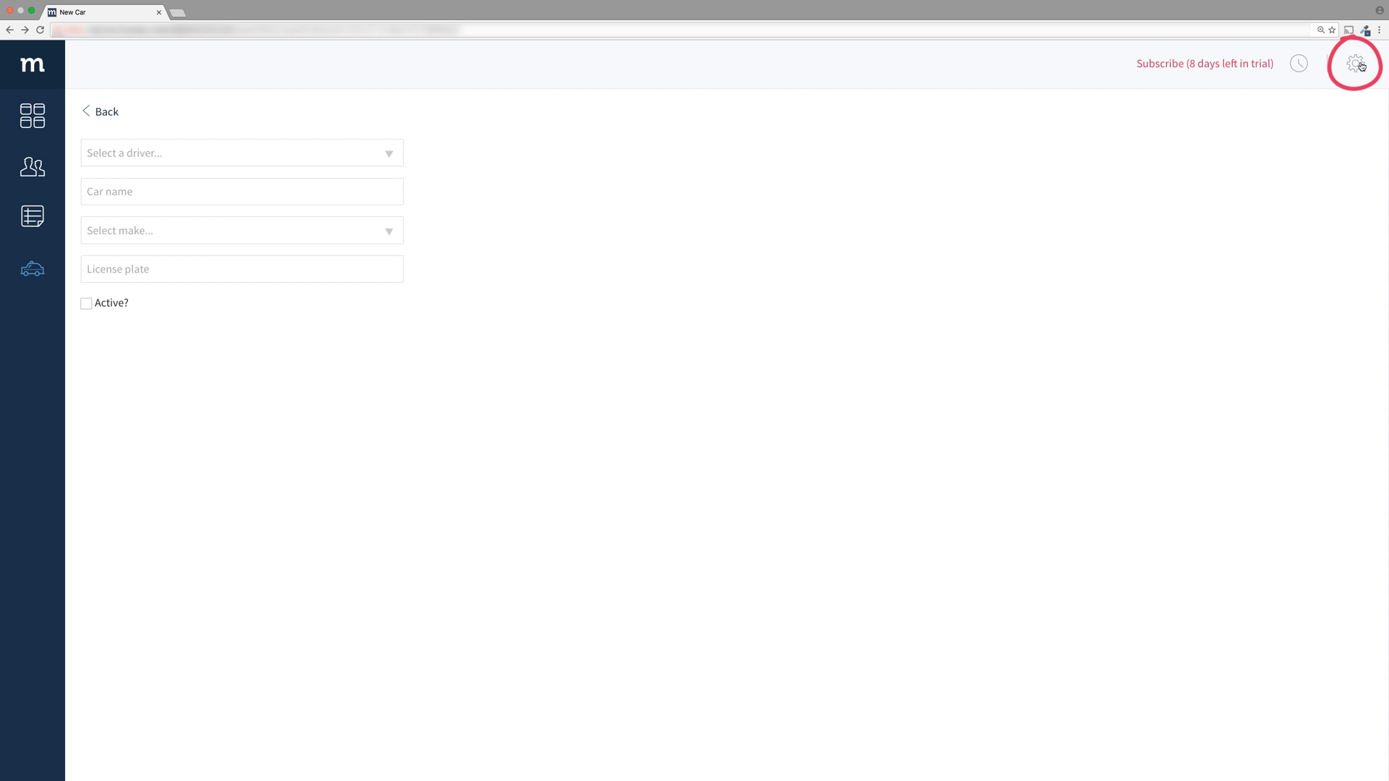
- Enter design mode and move the new empty section above secMain, below secNav
left_click(1353, 63)
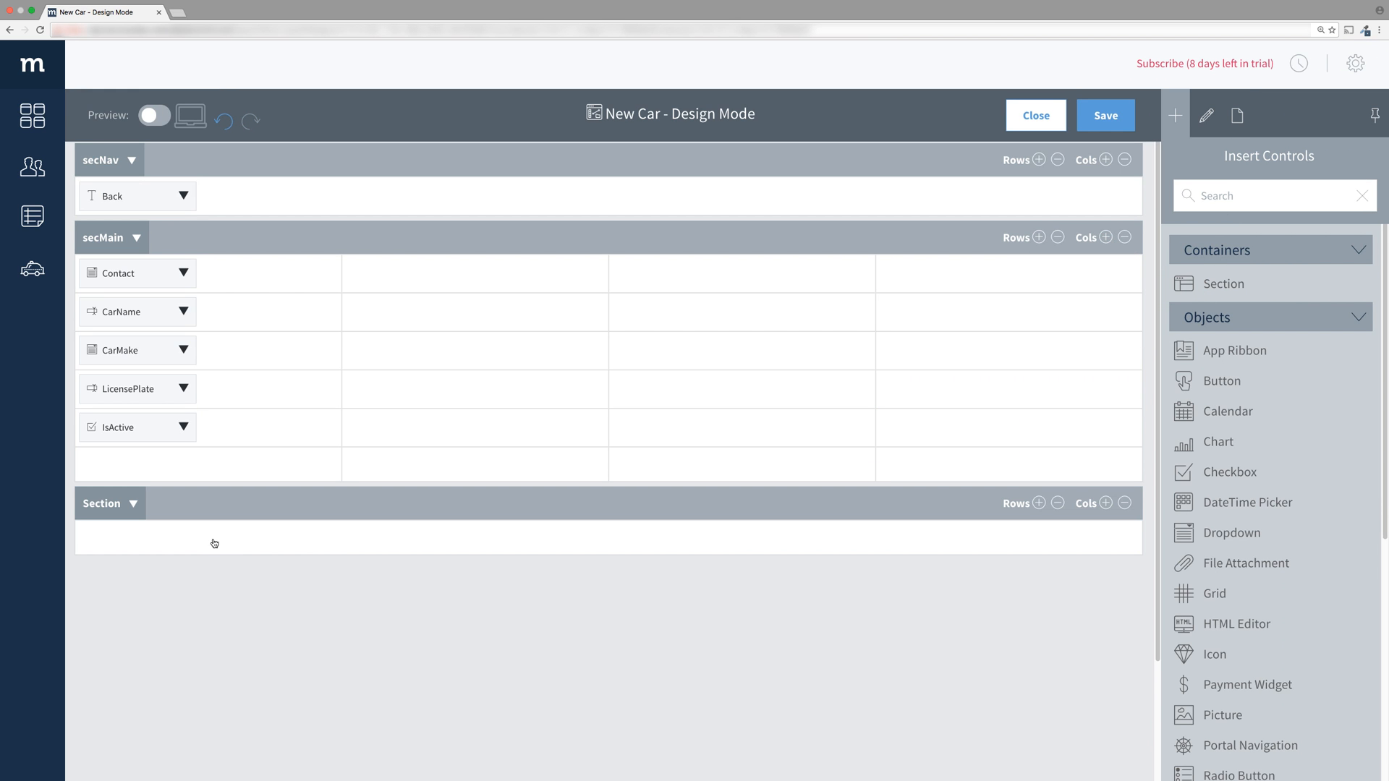
left_click(100, 503)
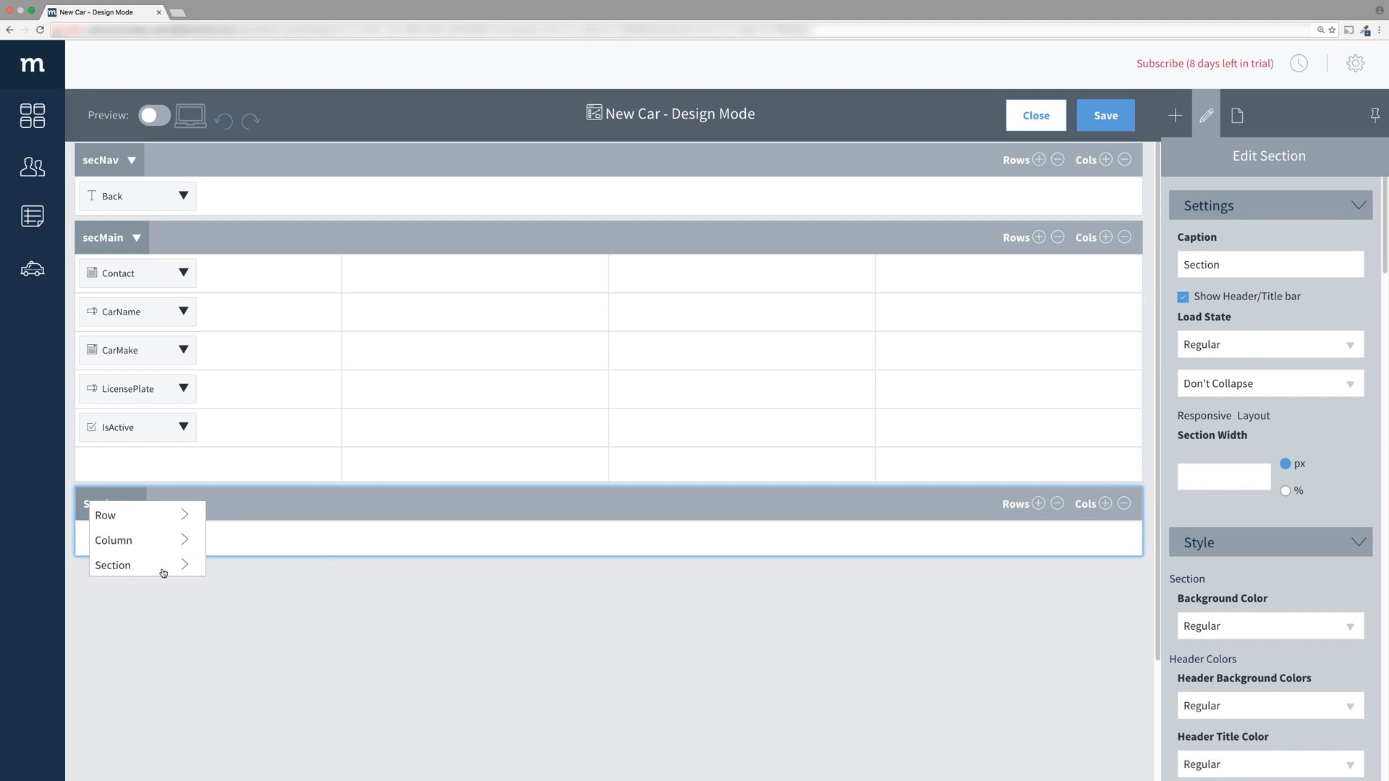
mouse_move(113, 566)
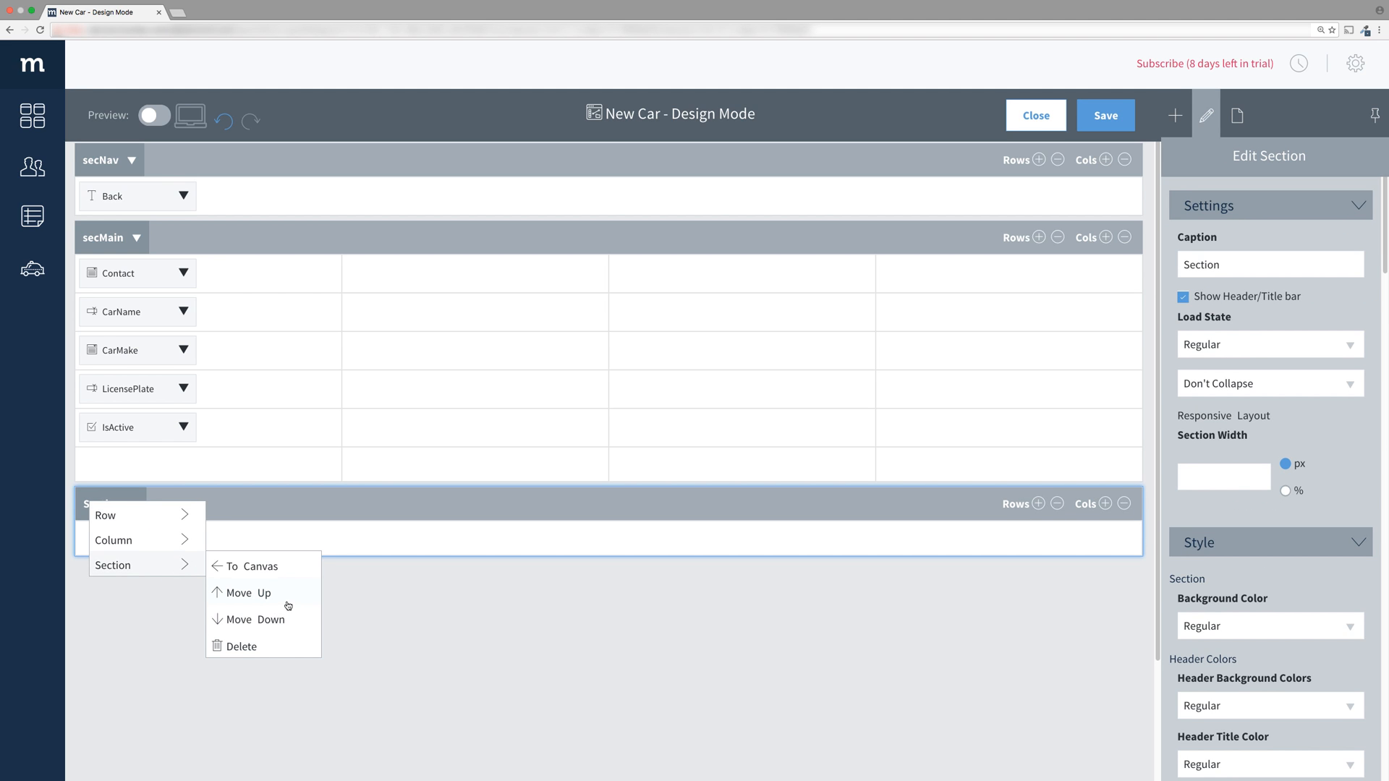
left_click(250, 593)
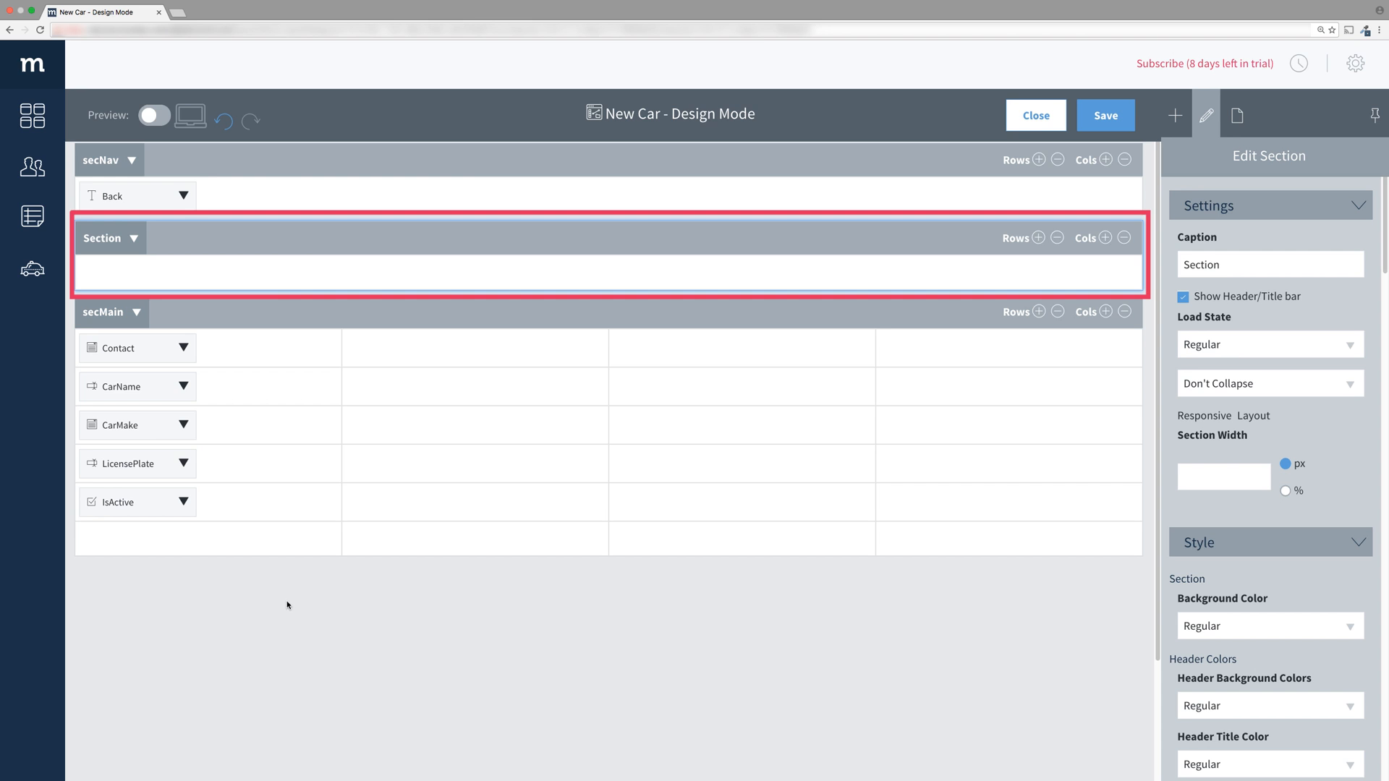
- Caption the new section secHeader
left_click(1268, 263)
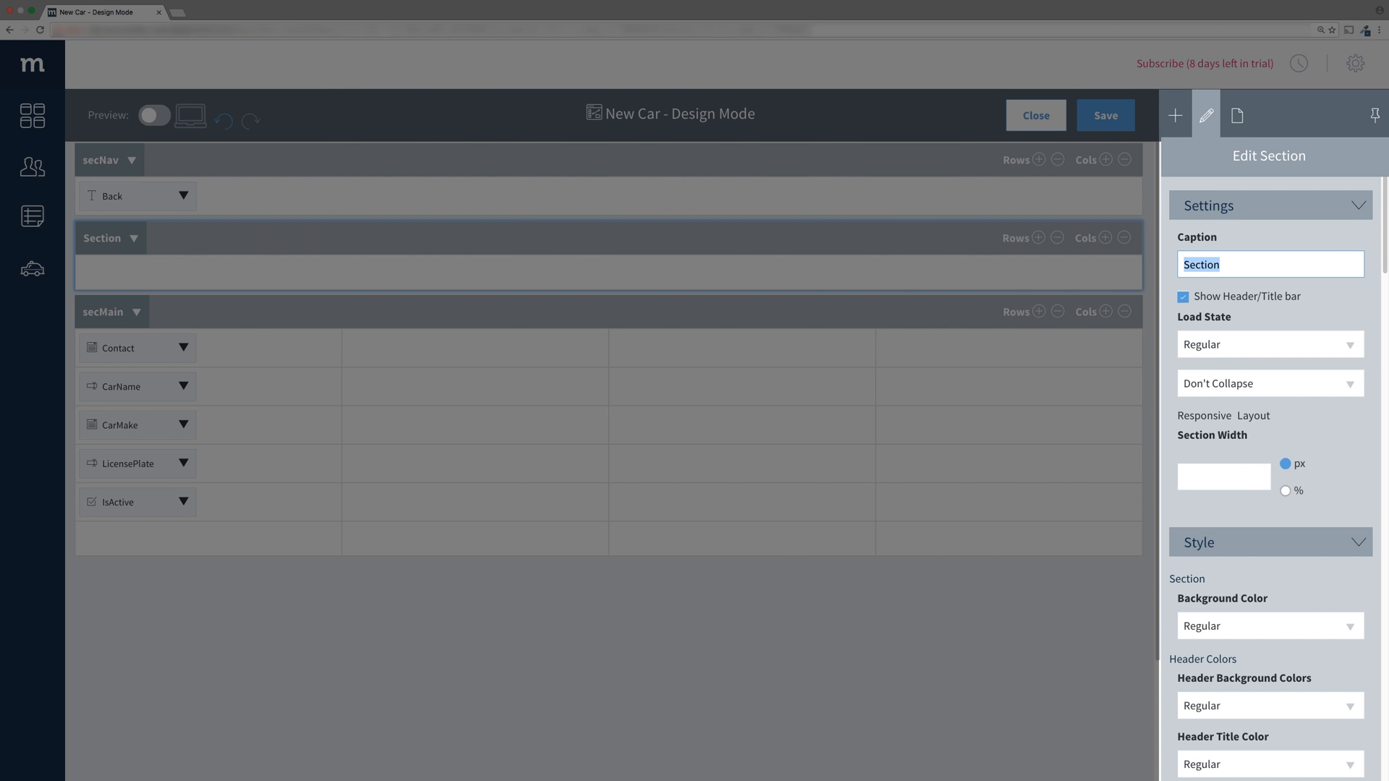
type("secHeader")
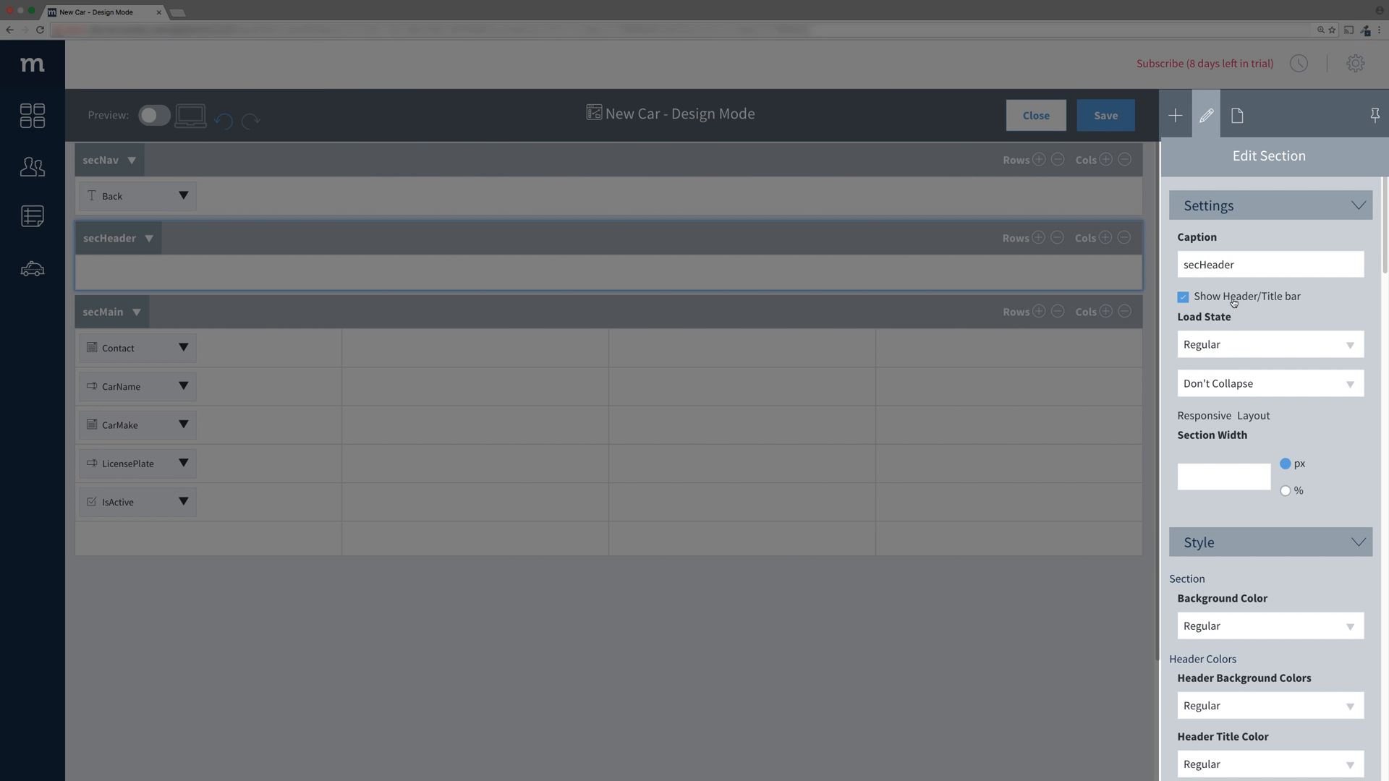
left_click(1182, 297)
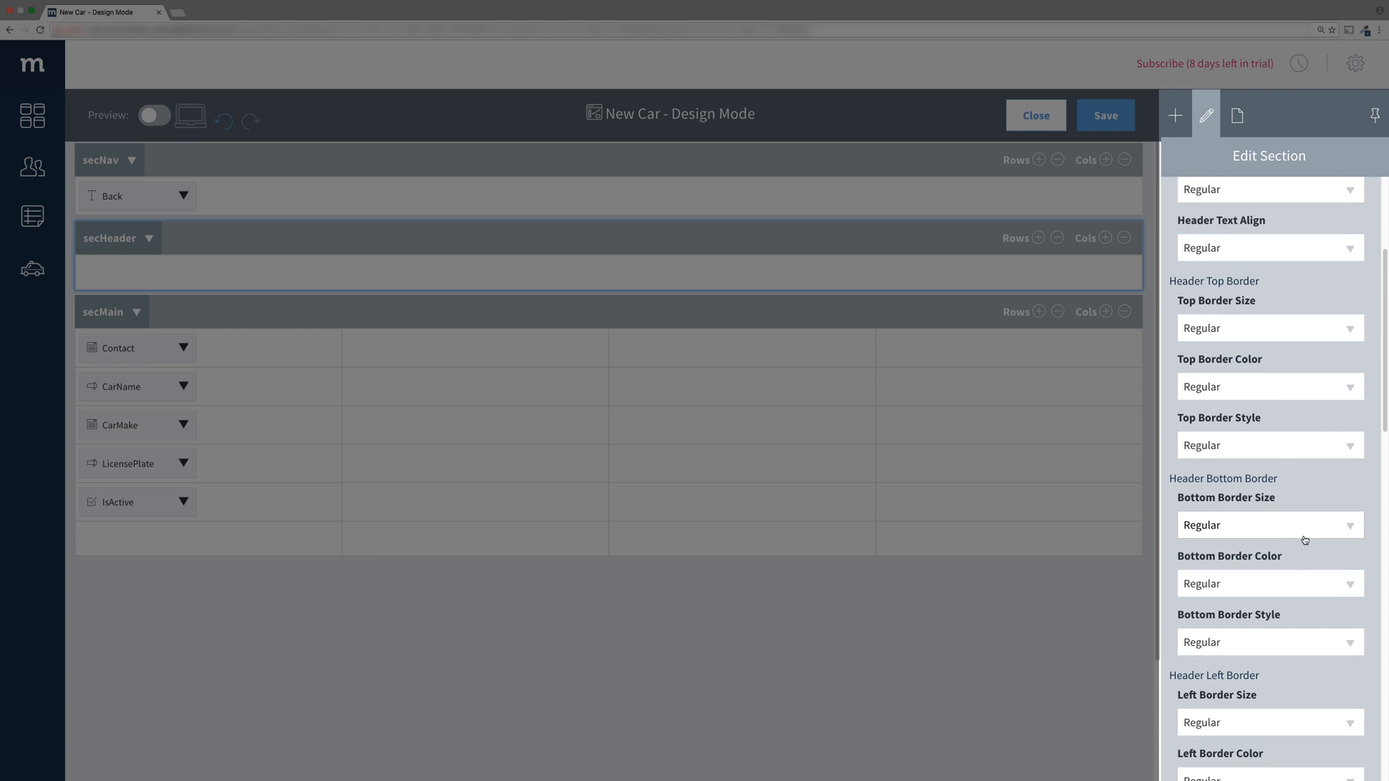
- Give secHeader a 1px solid bottom border and preview it as a divider line
left_click(1269, 523)
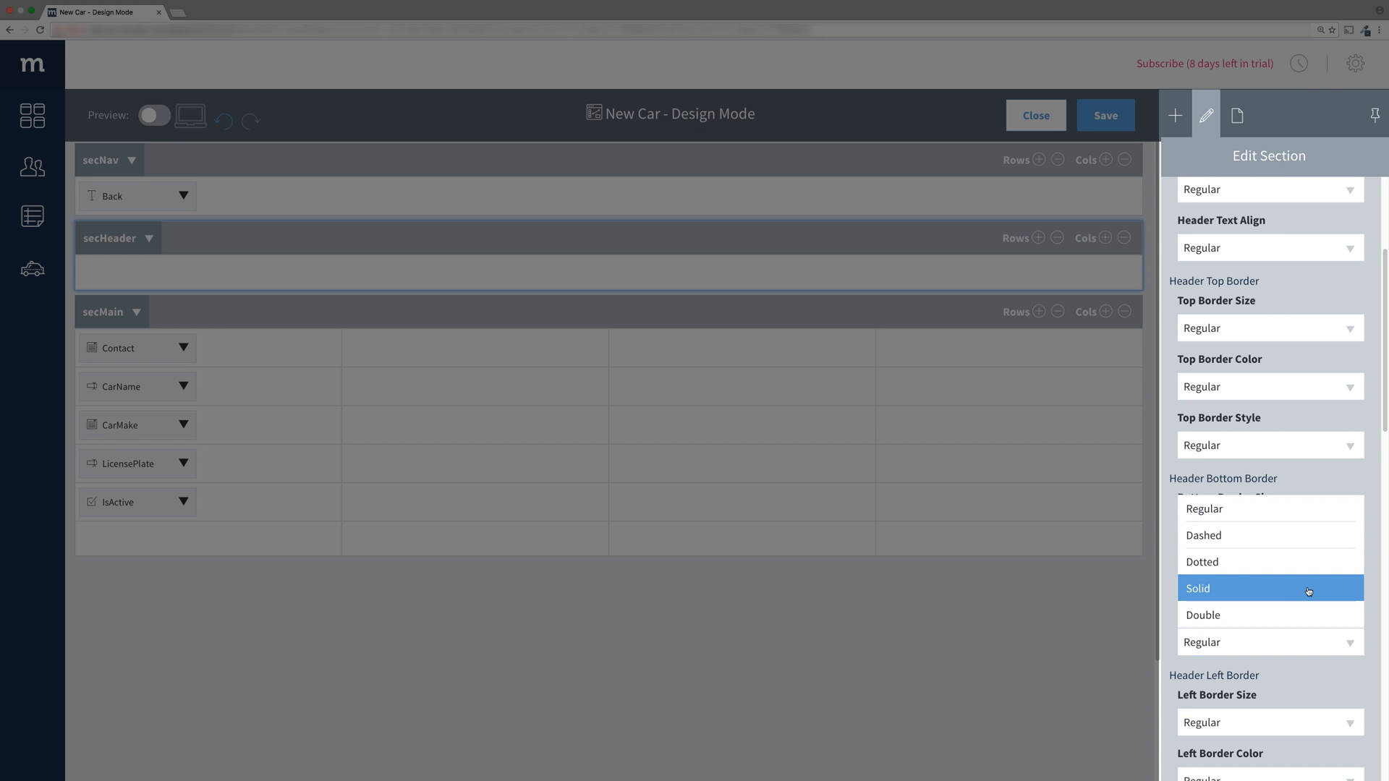
left_click(1197, 588)
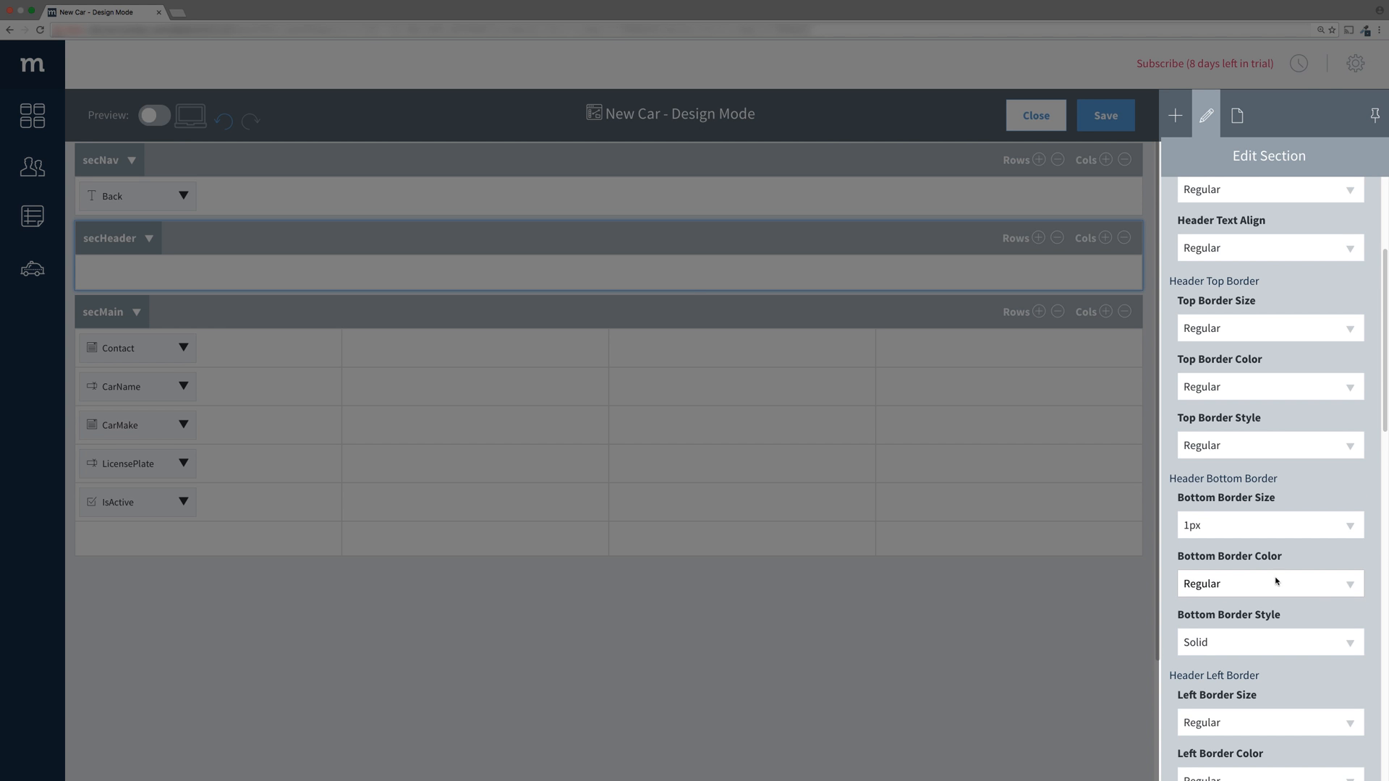
left_click(154, 115)
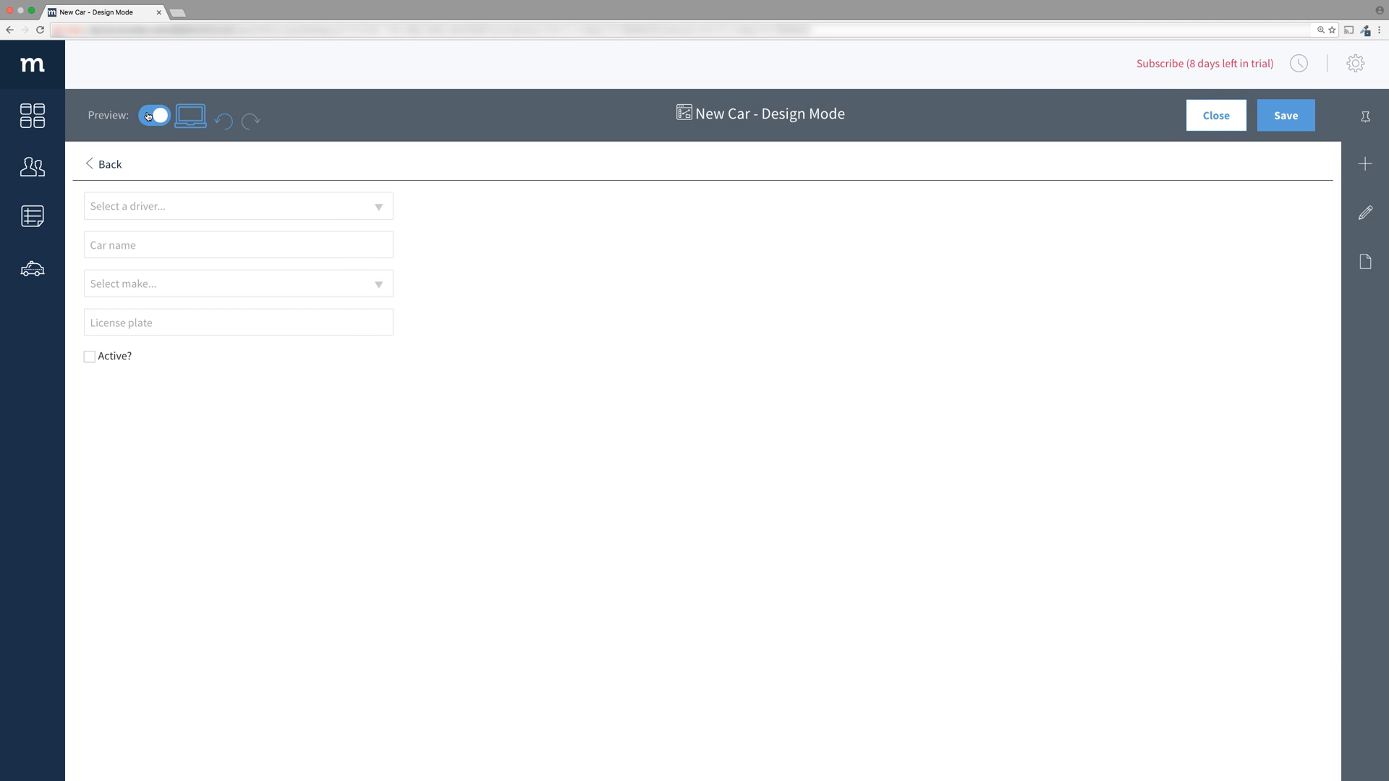
- Leave preview and set secHeader's left, right, top and bottom padding to 1x
left_click(153, 115)
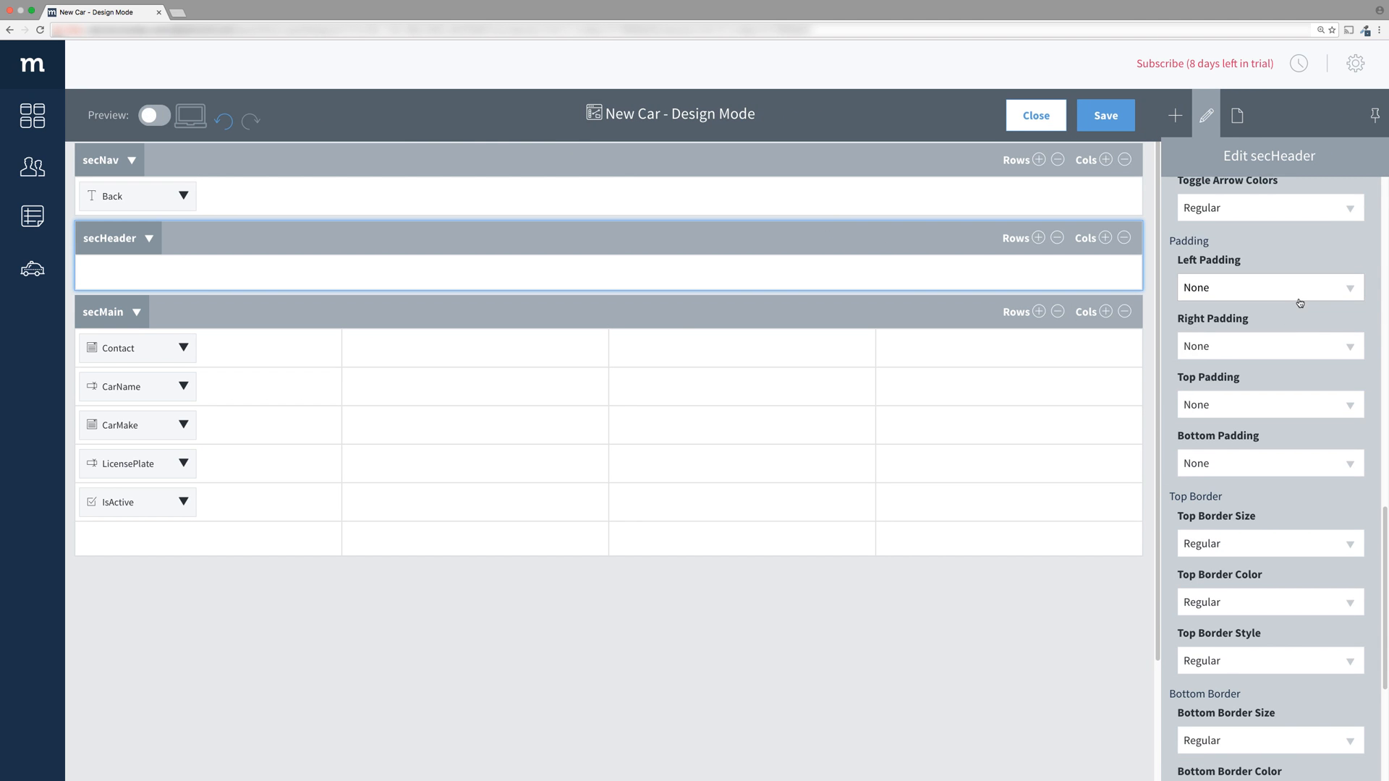
left_click(1269, 346)
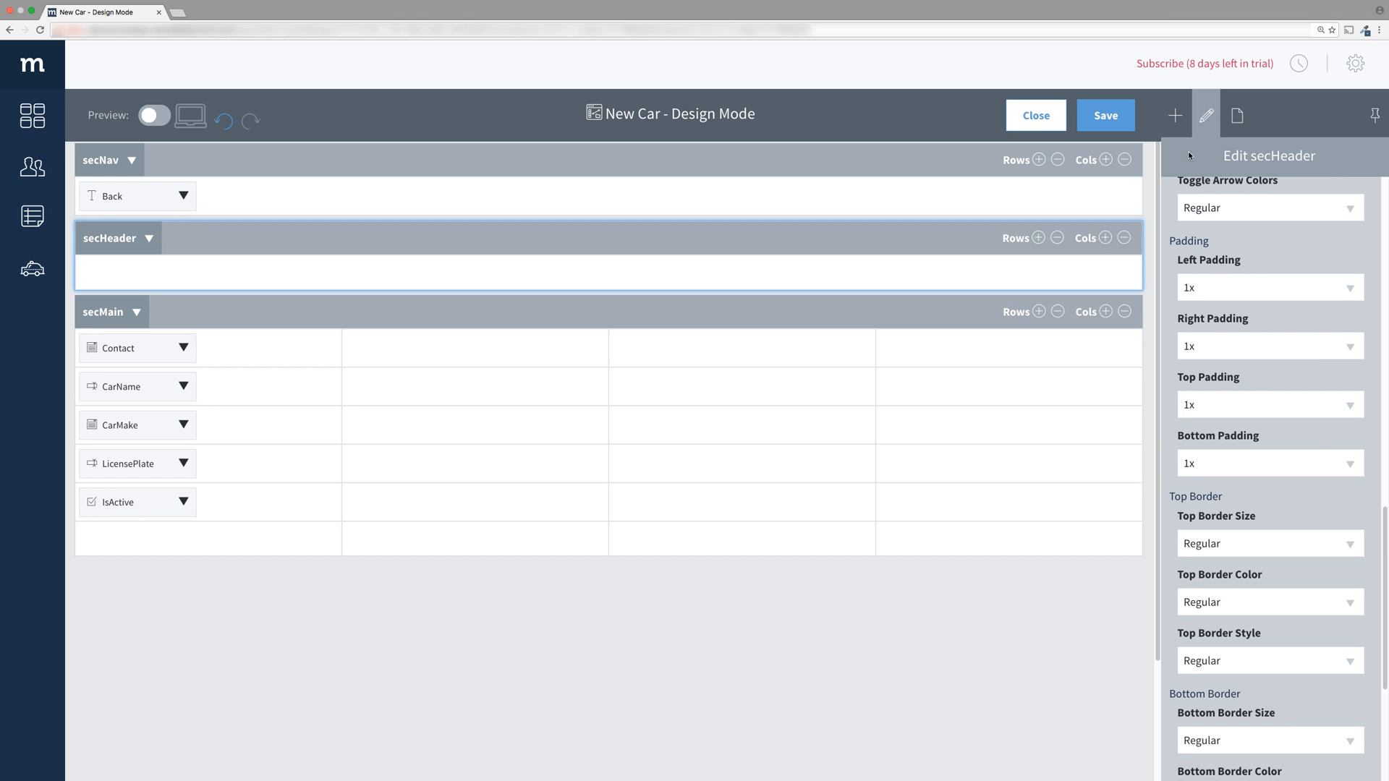
left_click(1174, 116)
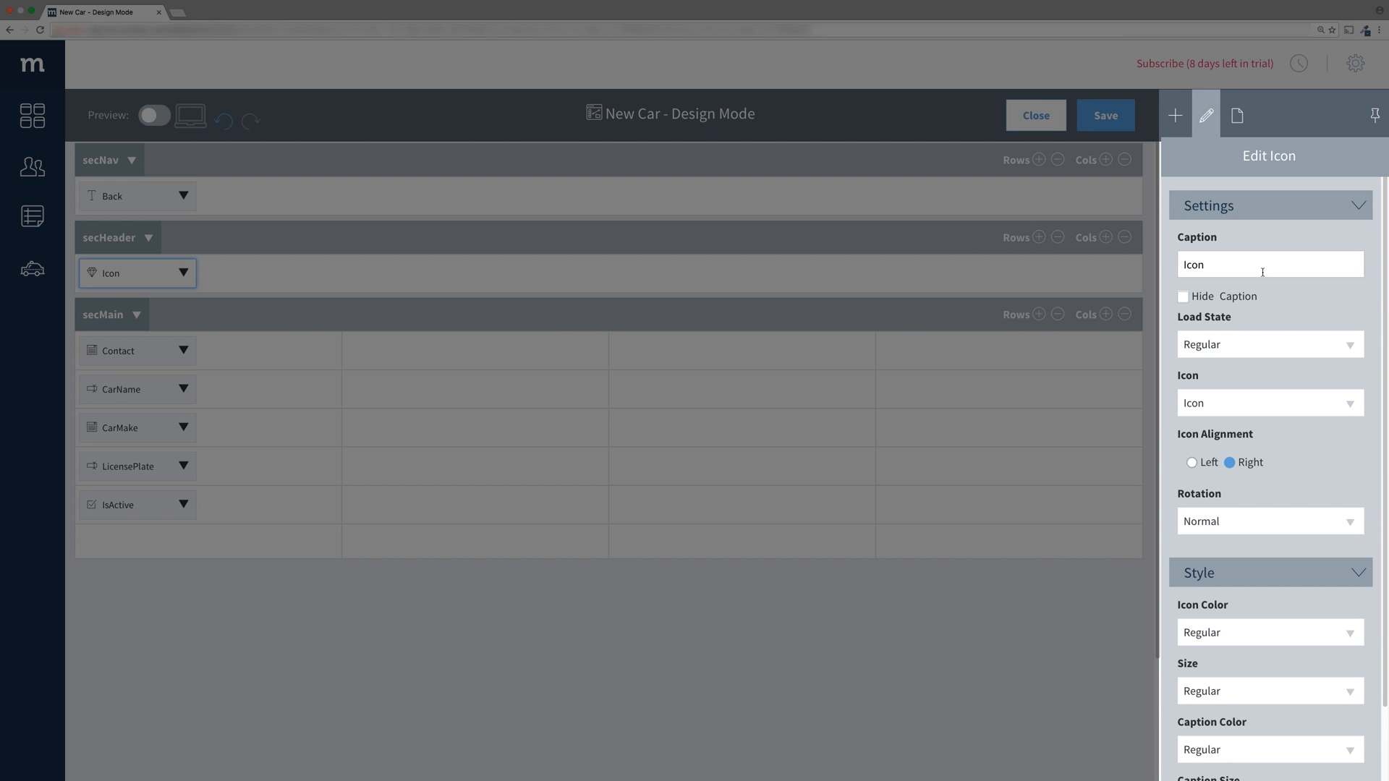
- Choose the Cab icon for the header's icon control
left_click(1182, 296)
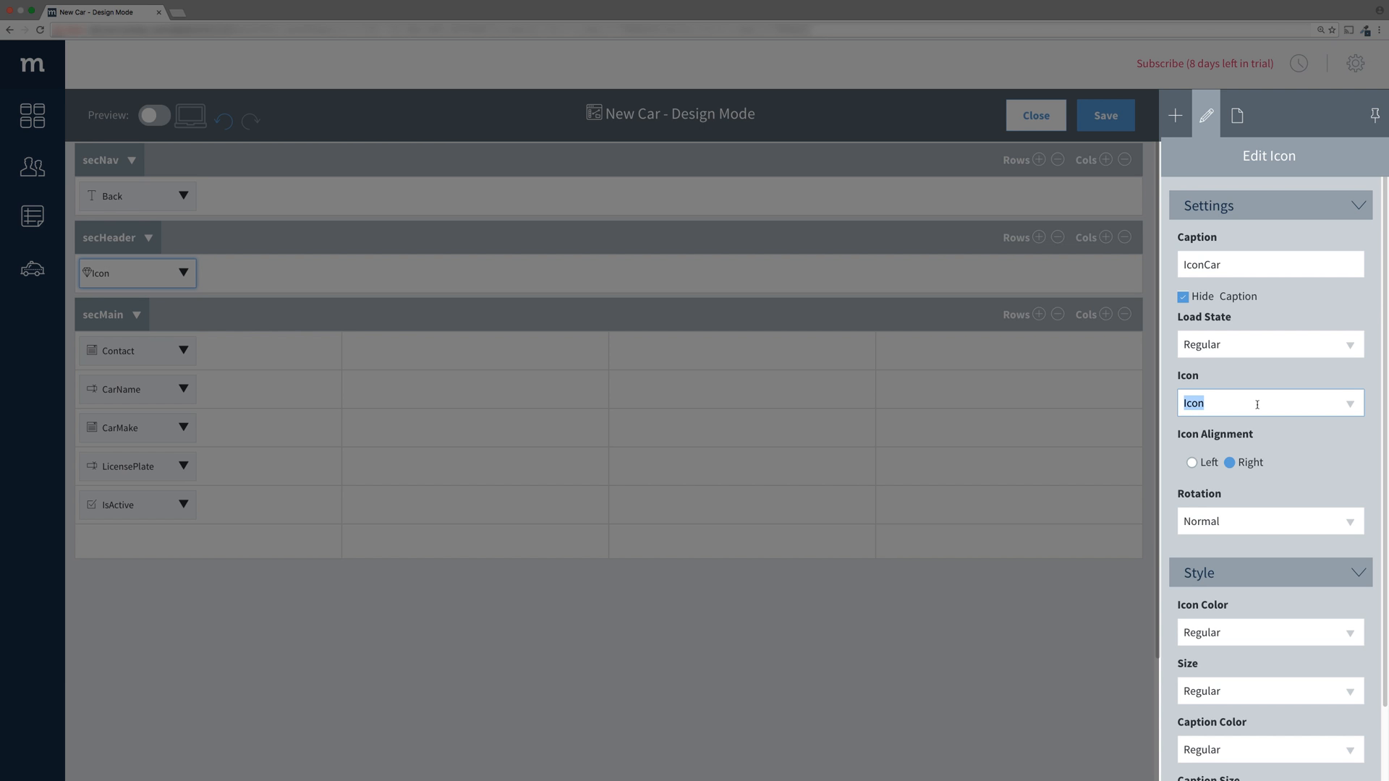
type("cab")
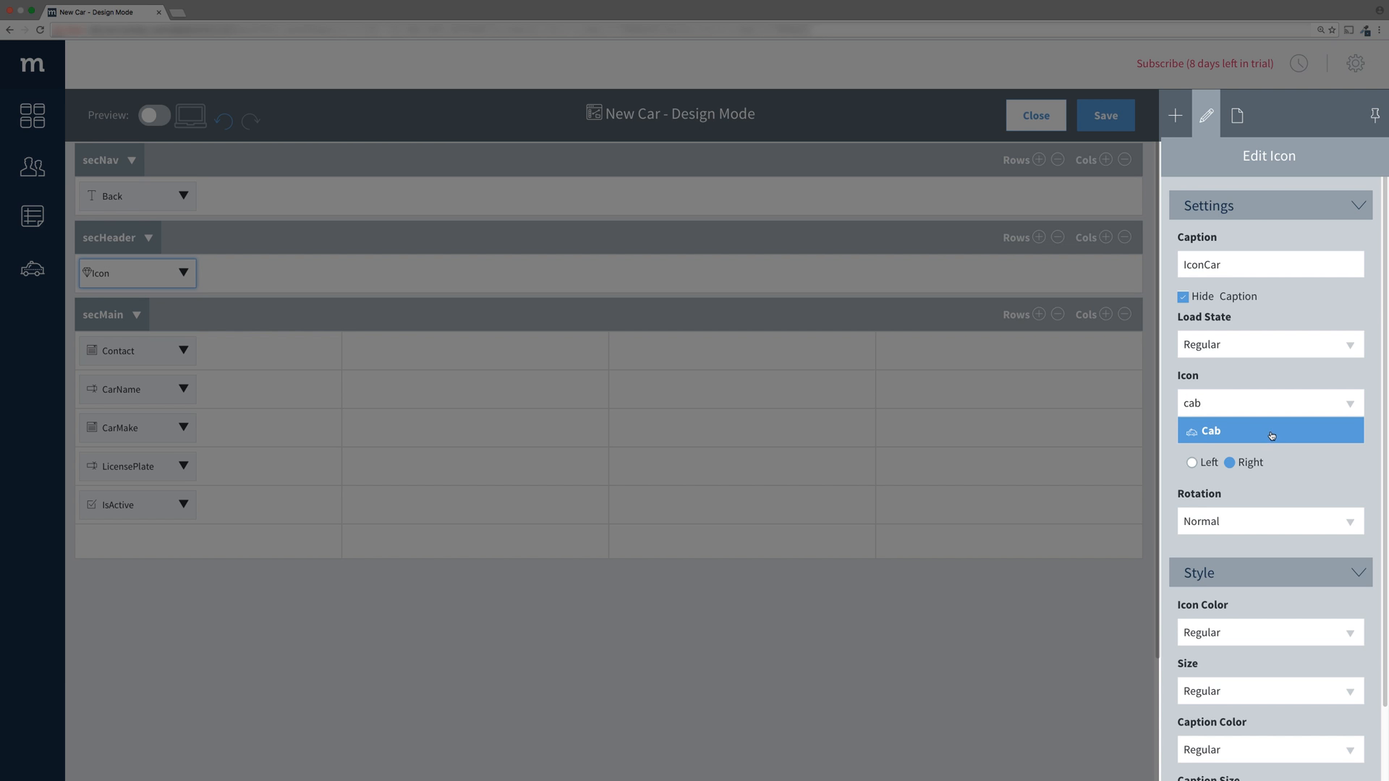
left_click(1209, 431)
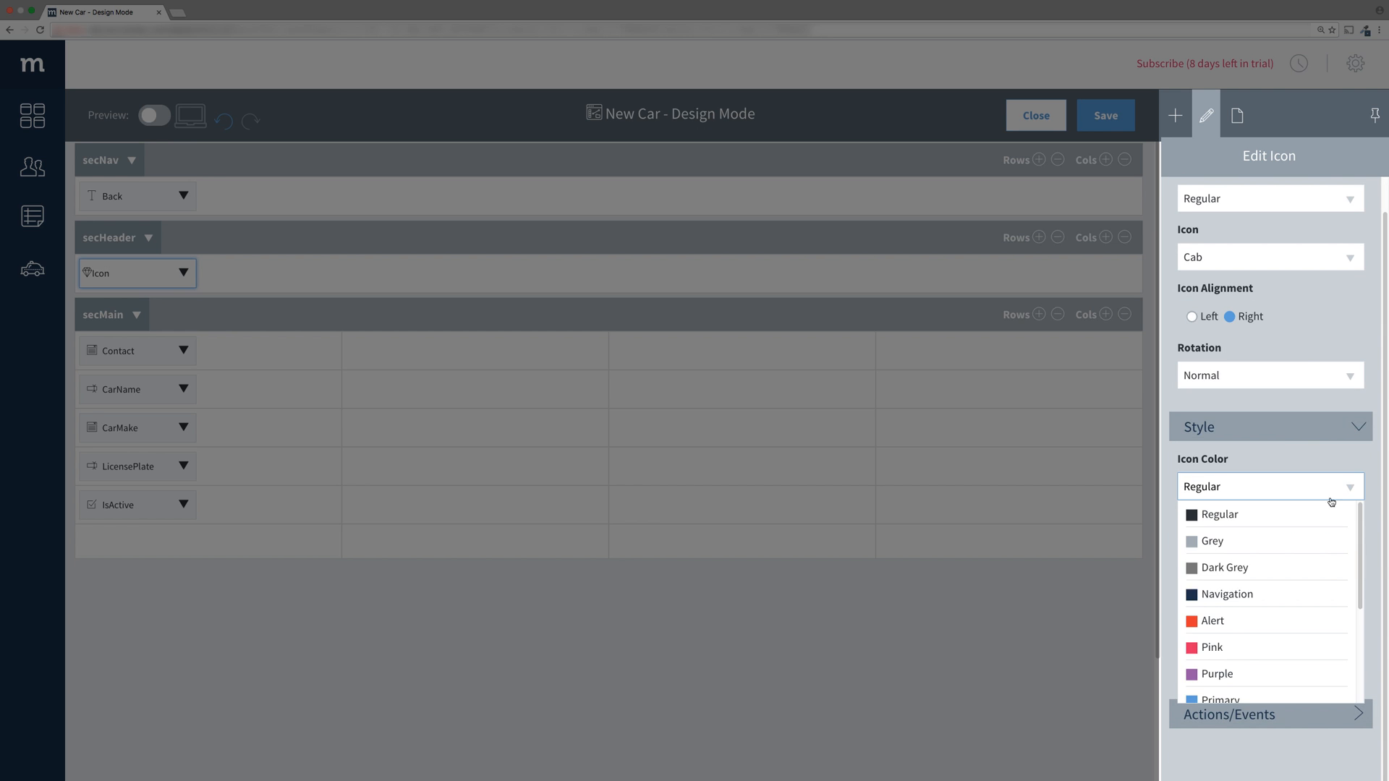
- Colour the cab icon Primary and size it 3X-Large
left_click(1218, 698)
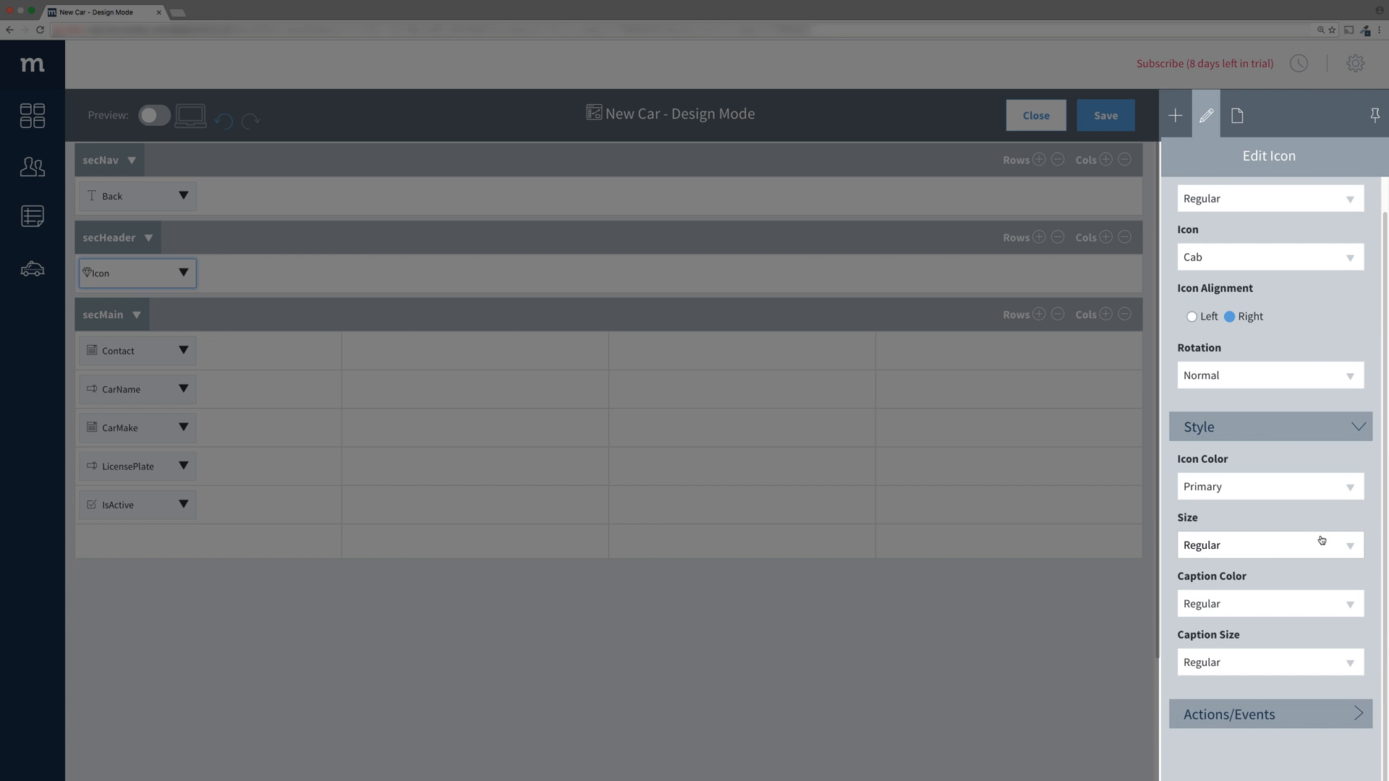
left_click(1268, 544)
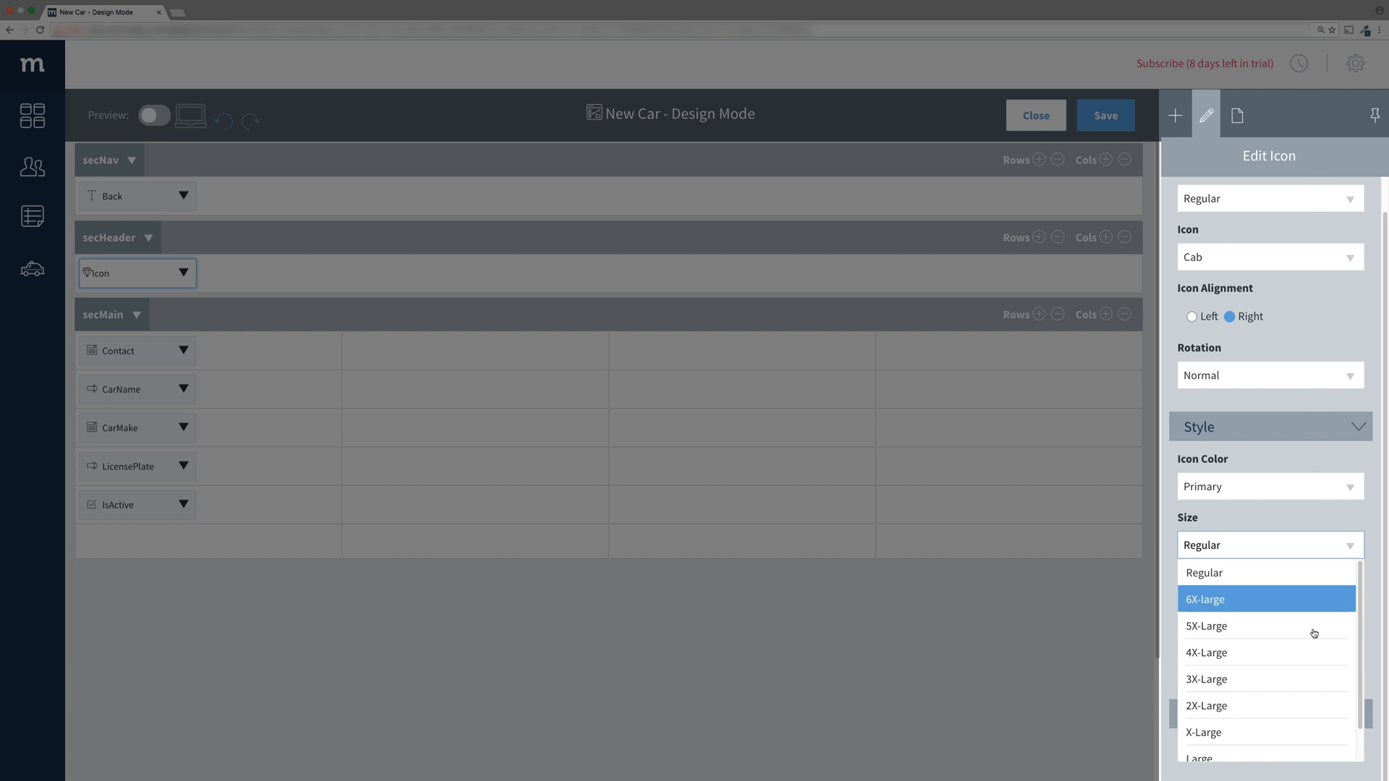
left_click(1205, 679)
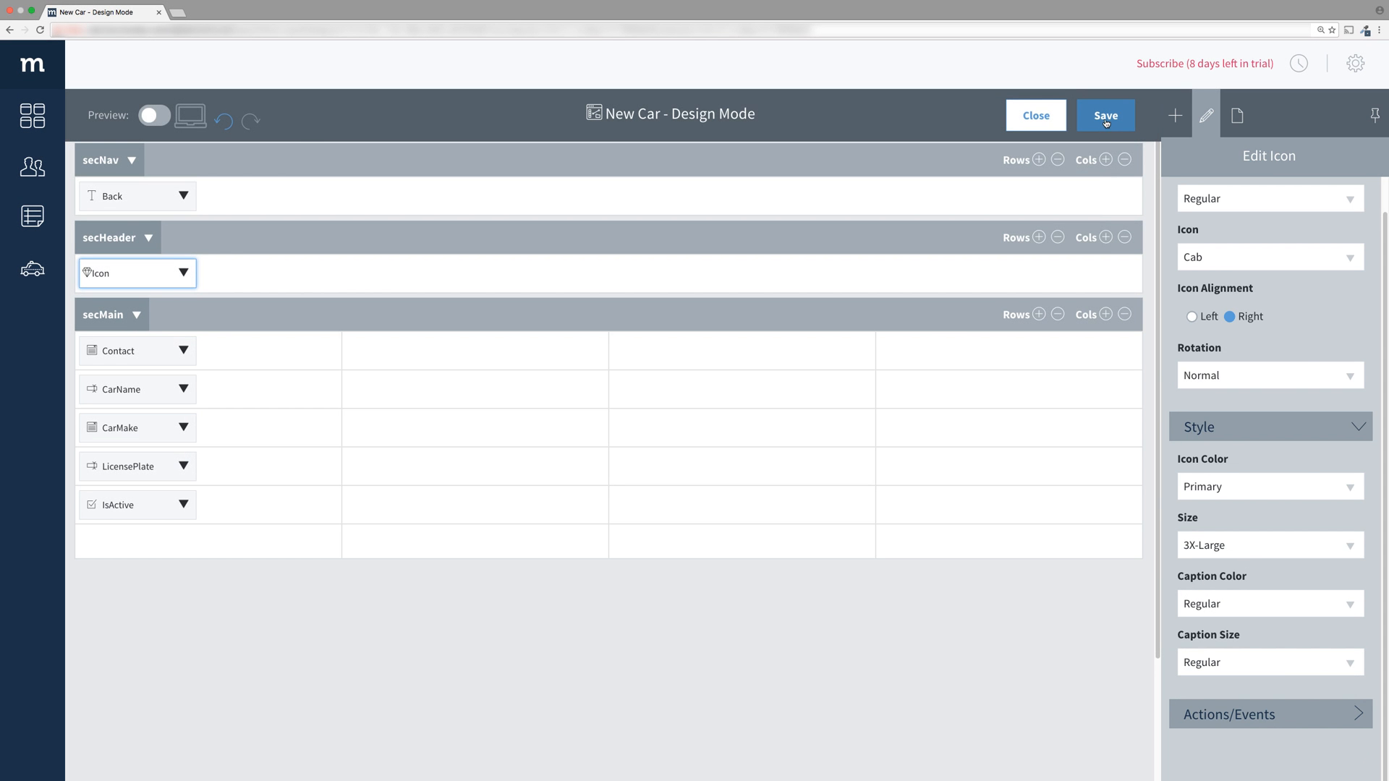
- Save the IconCar control and preview the blue cab icon above the form
left_click(1103, 116)
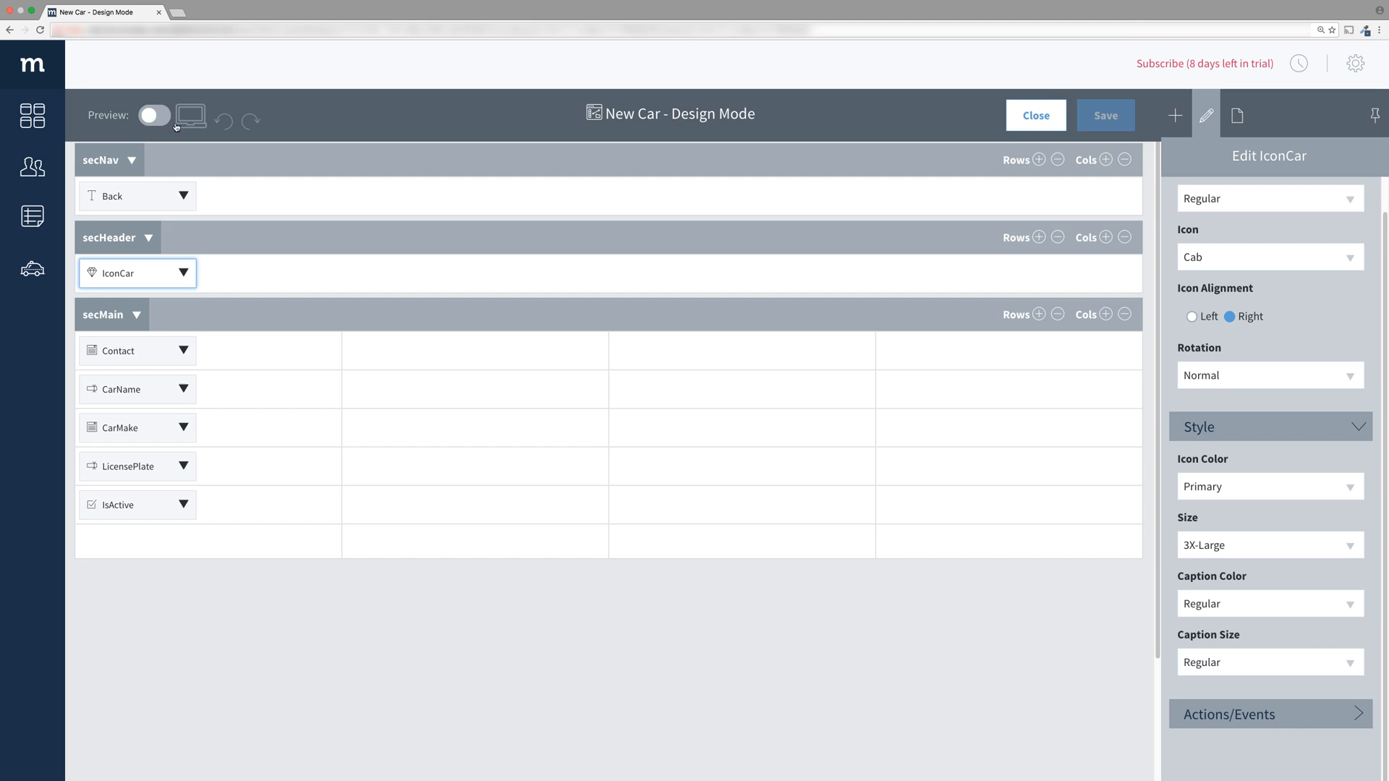
left_click(155, 116)
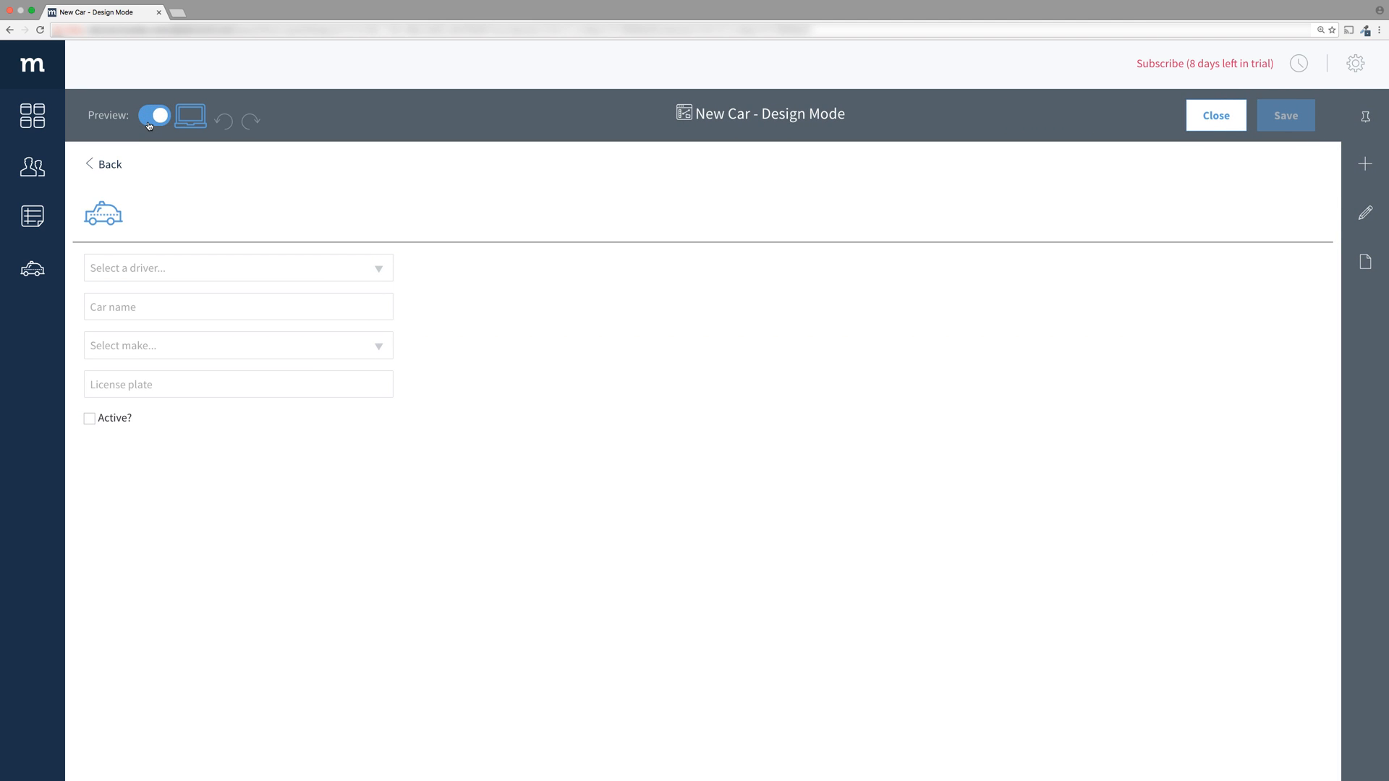
left_click(153, 116)
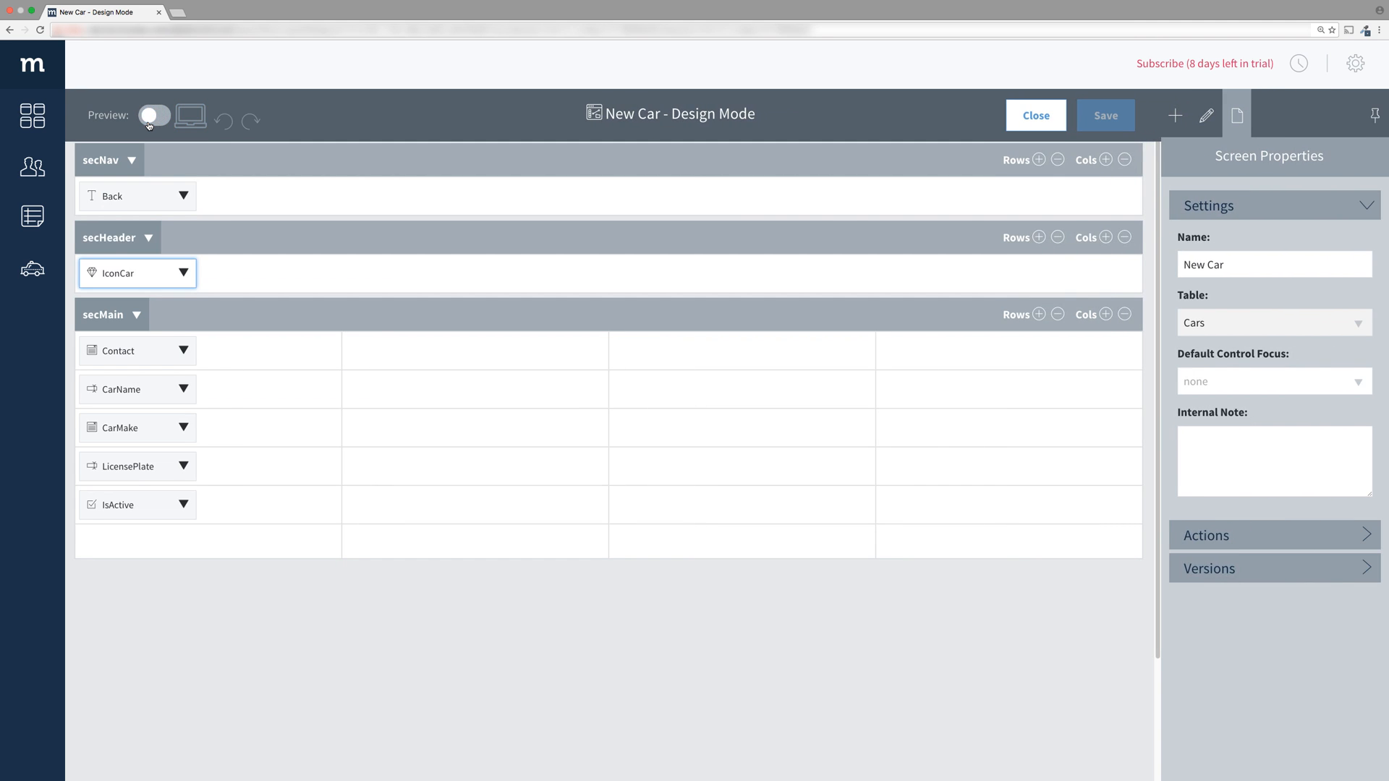
- Make the secHeader cell collapse as small as possible with 1x right padding
left_click(1104, 239)
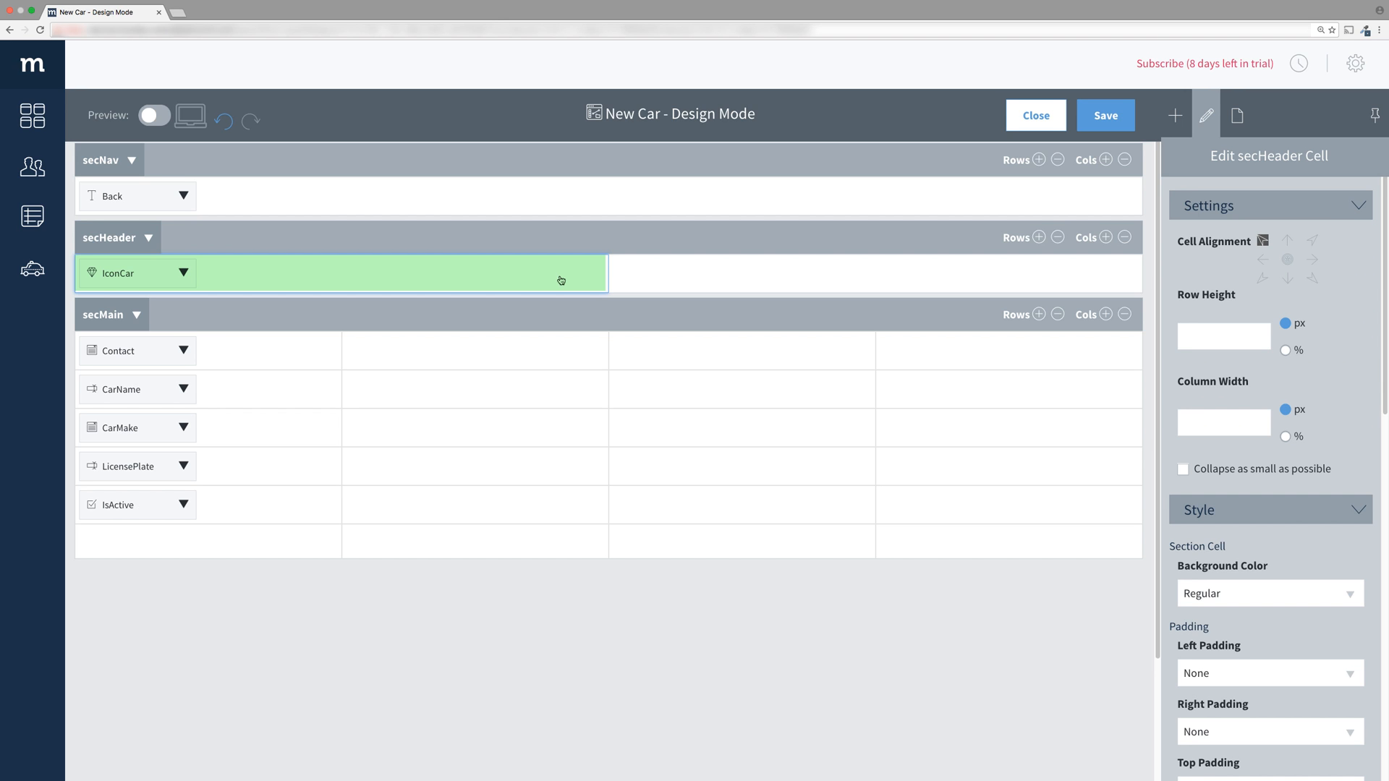
left_click(1181, 468)
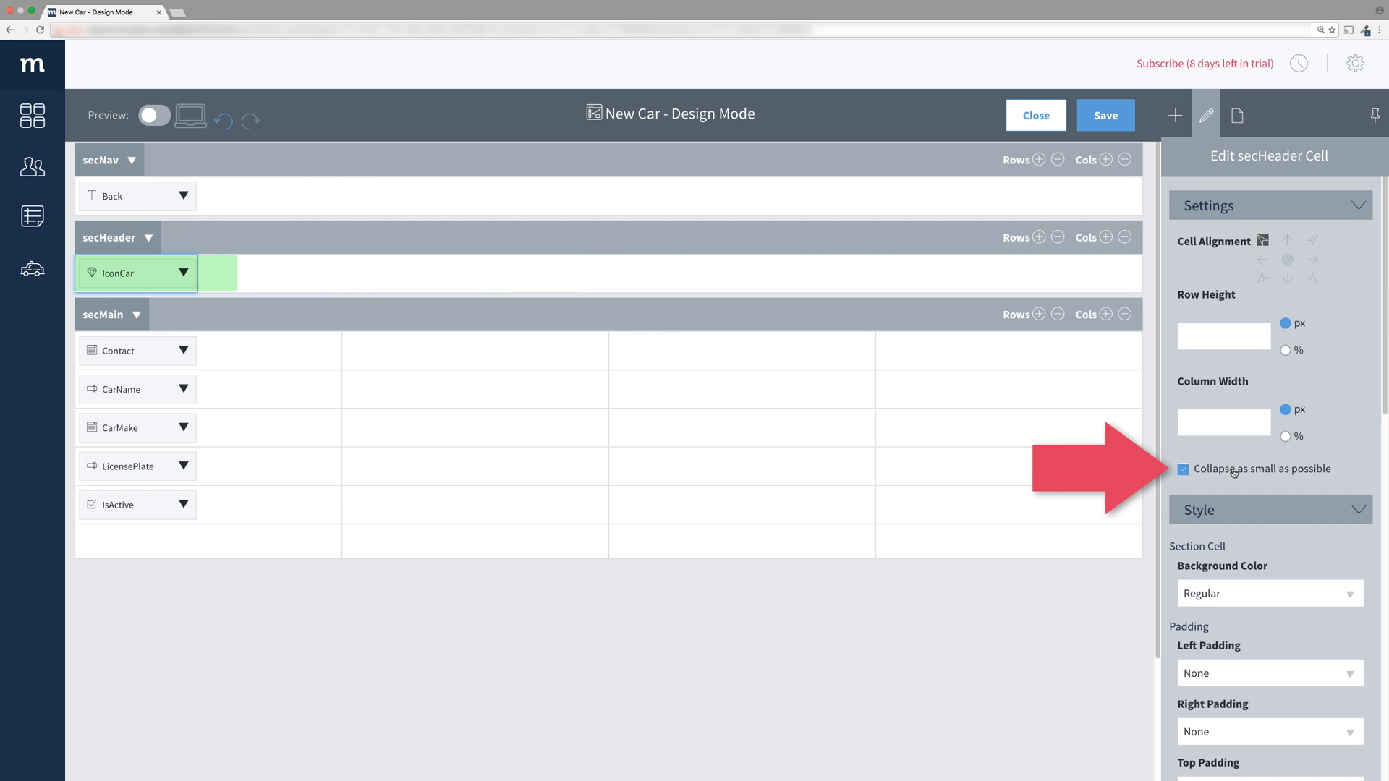
left_click(1183, 469)
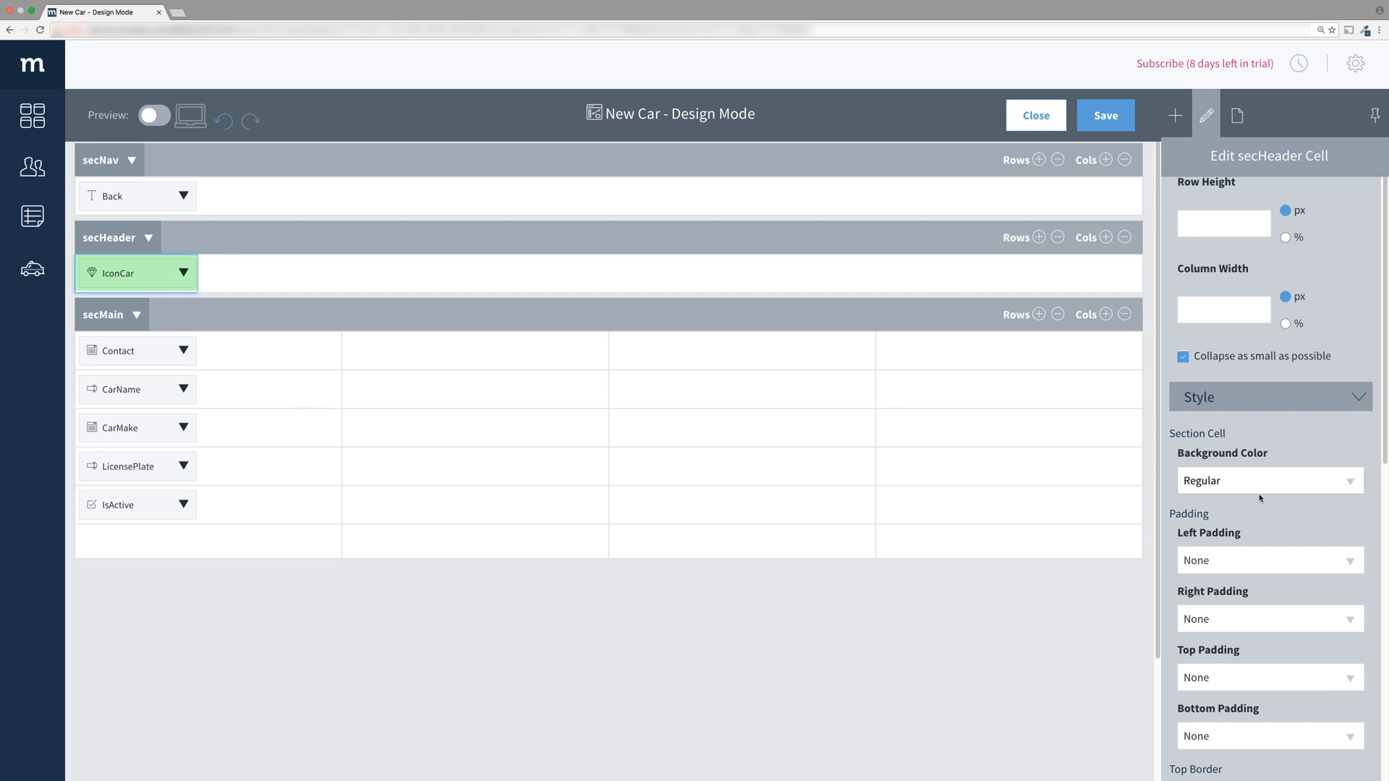
left_click(1269, 618)
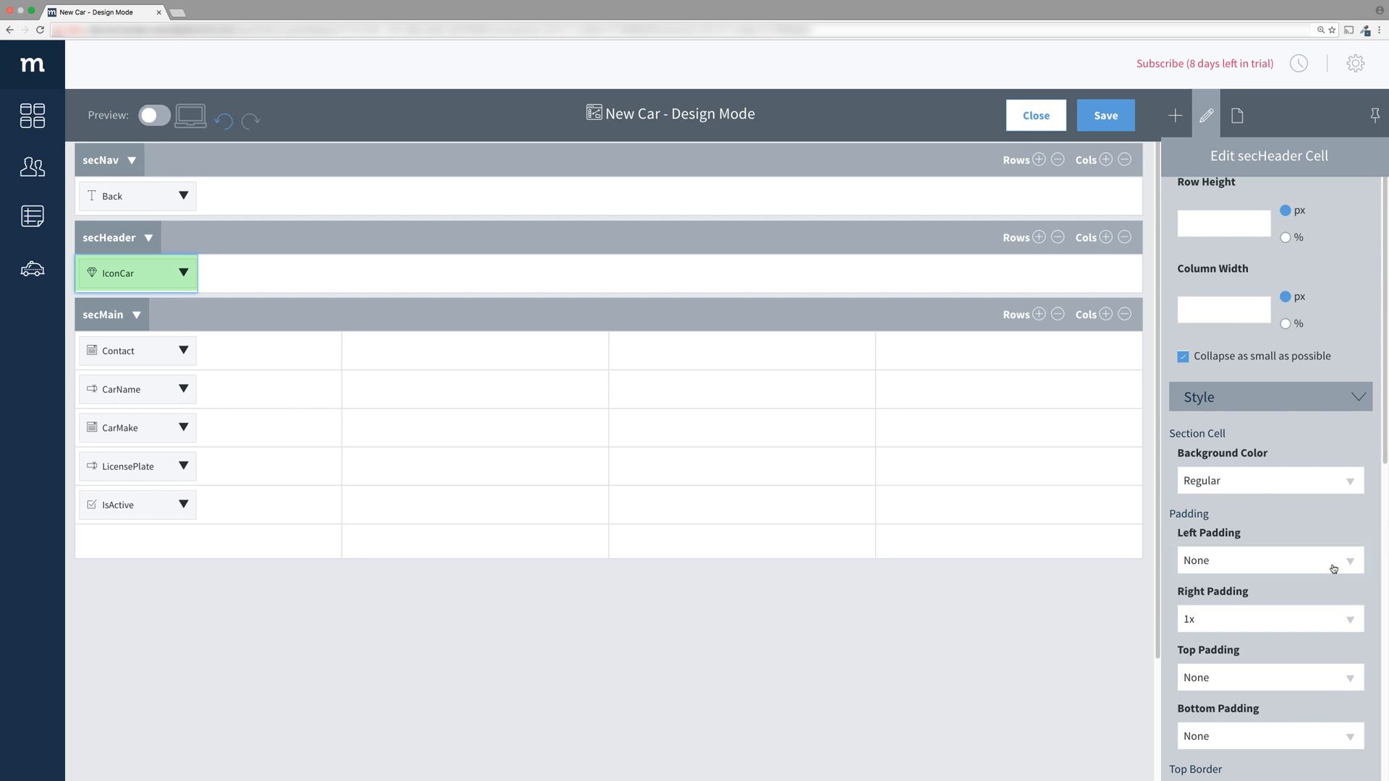
left_click(1174, 116)
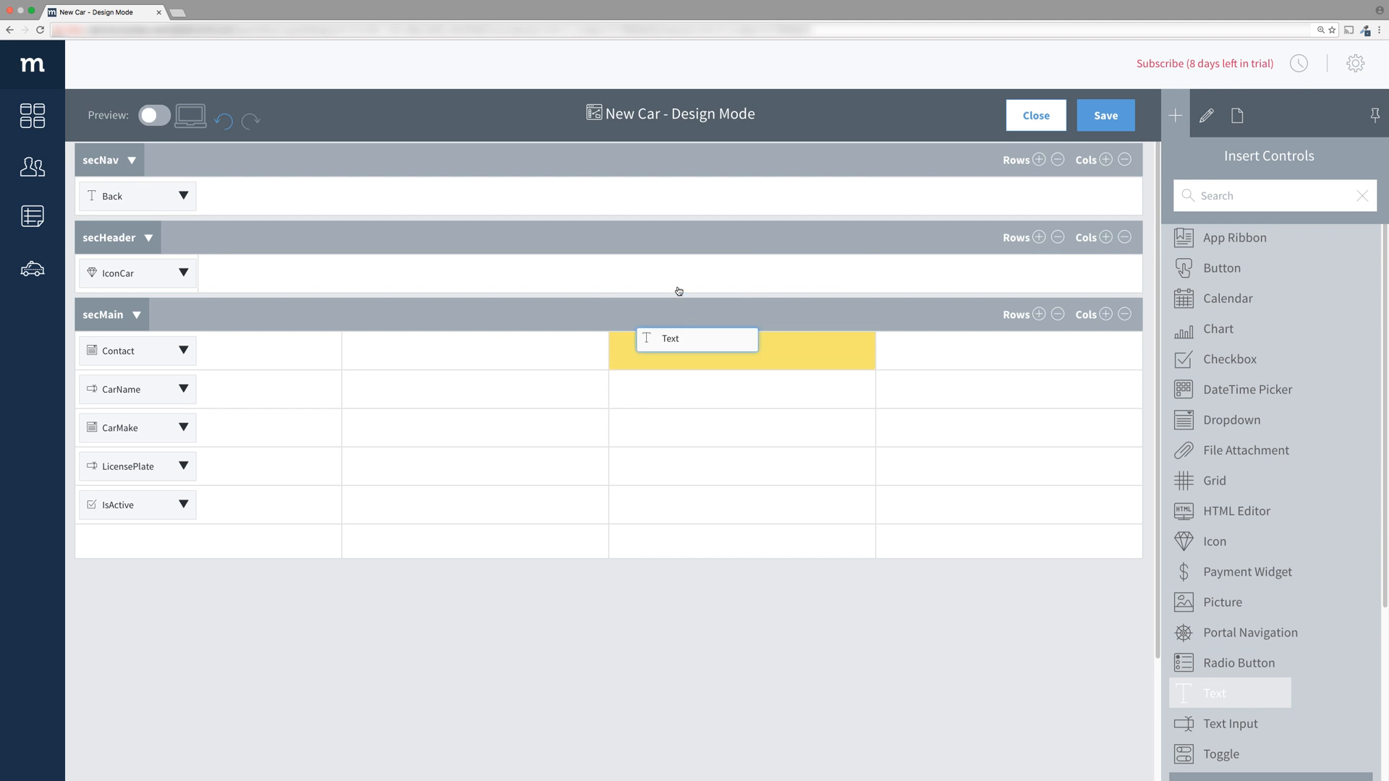
- Place a New Car text control beside IconCar in secHeader with Title font type
left_click_drag(696, 339, 259, 273)
type("N")
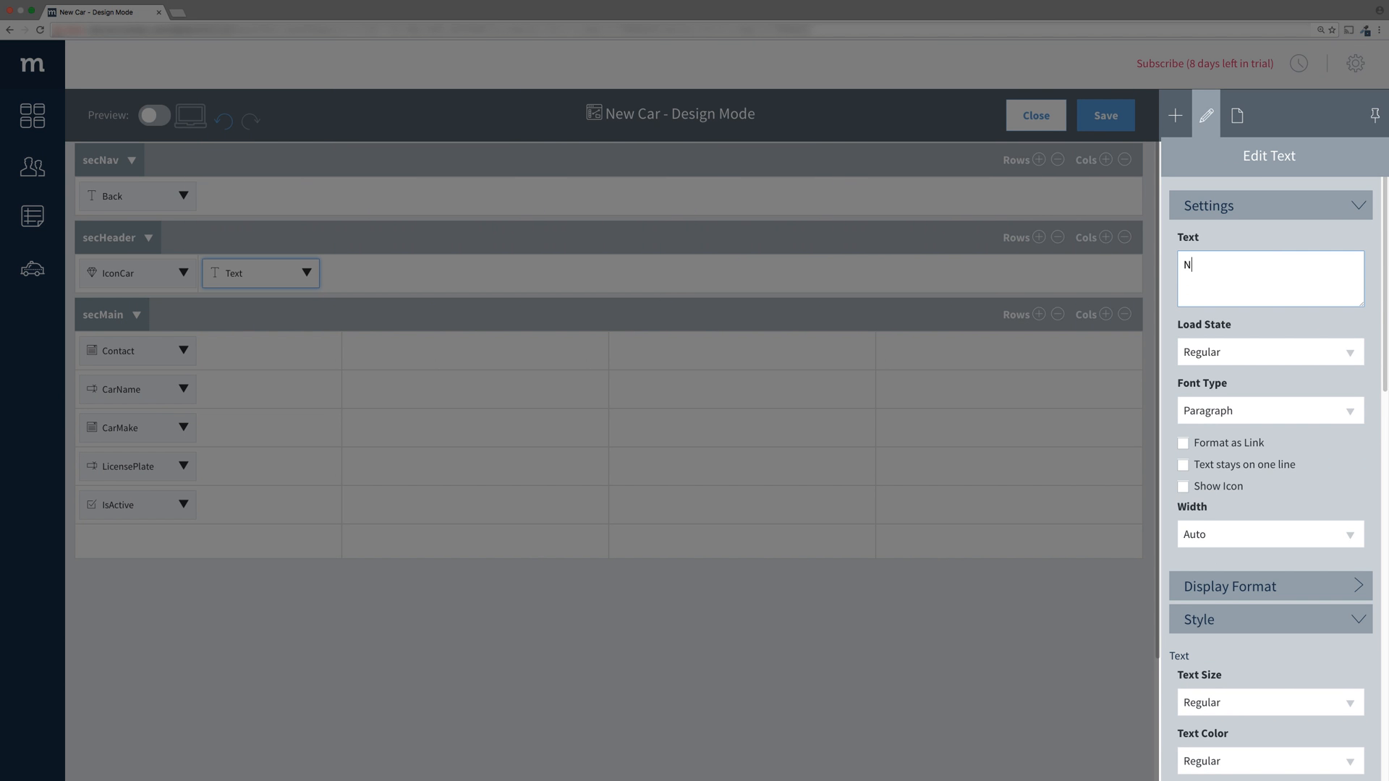
left_click(1269, 409)
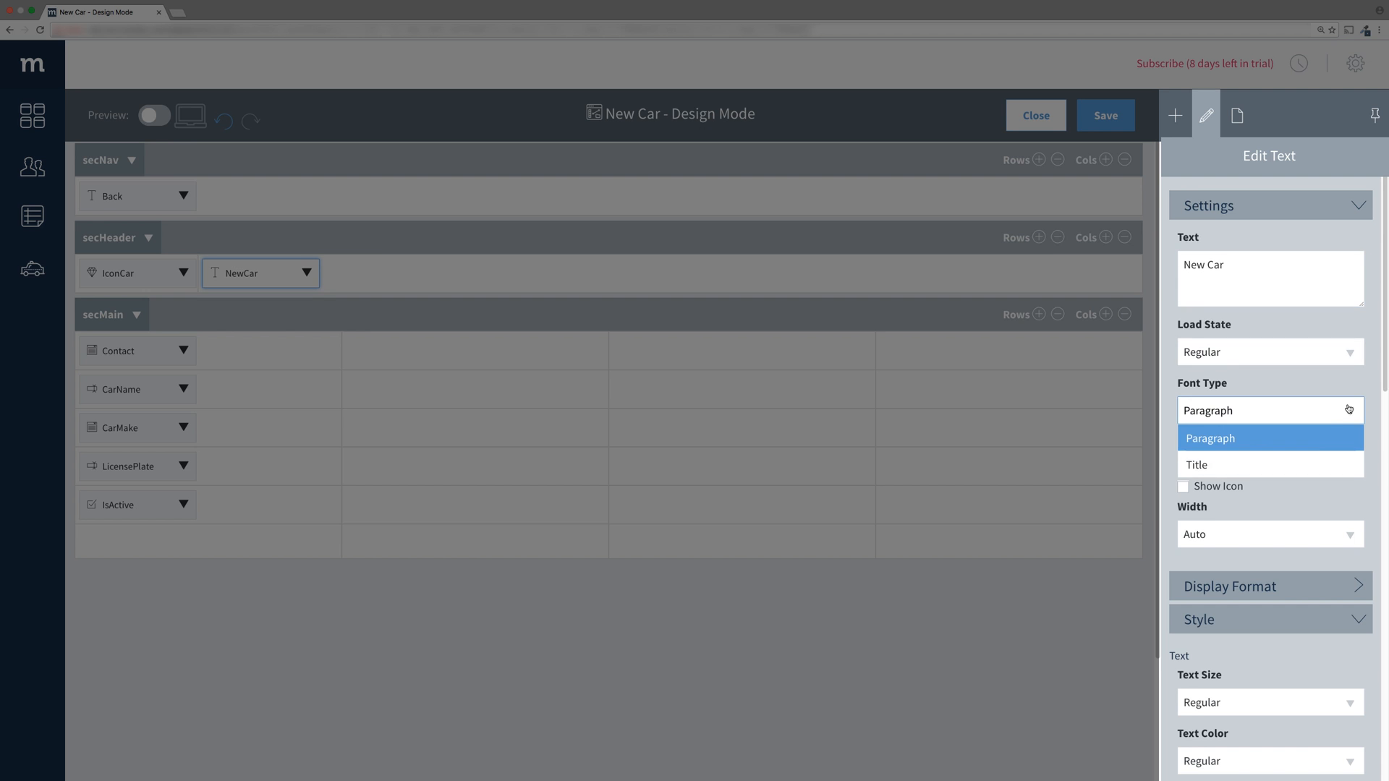
left_click(1196, 464)
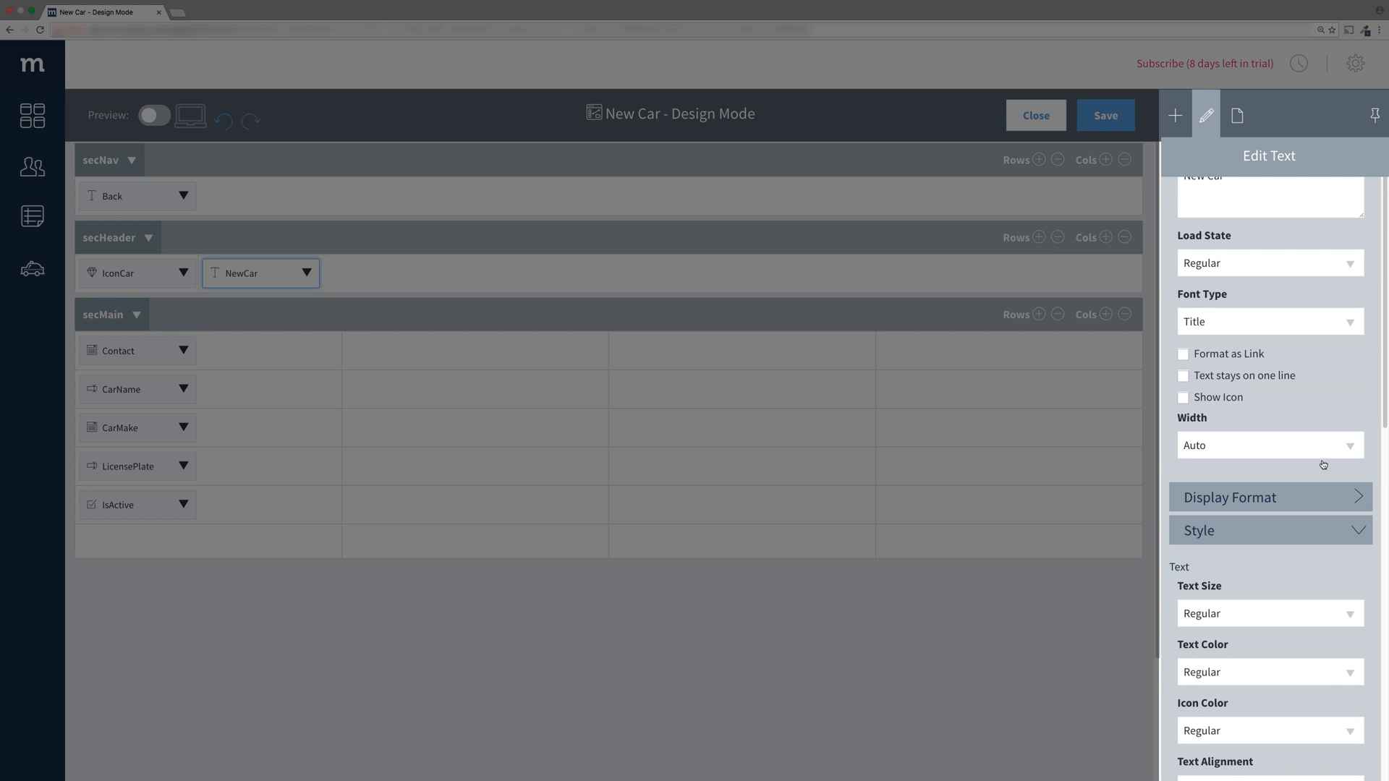
- Set the New Car title to XX-Large and save it
left_click(1269, 614)
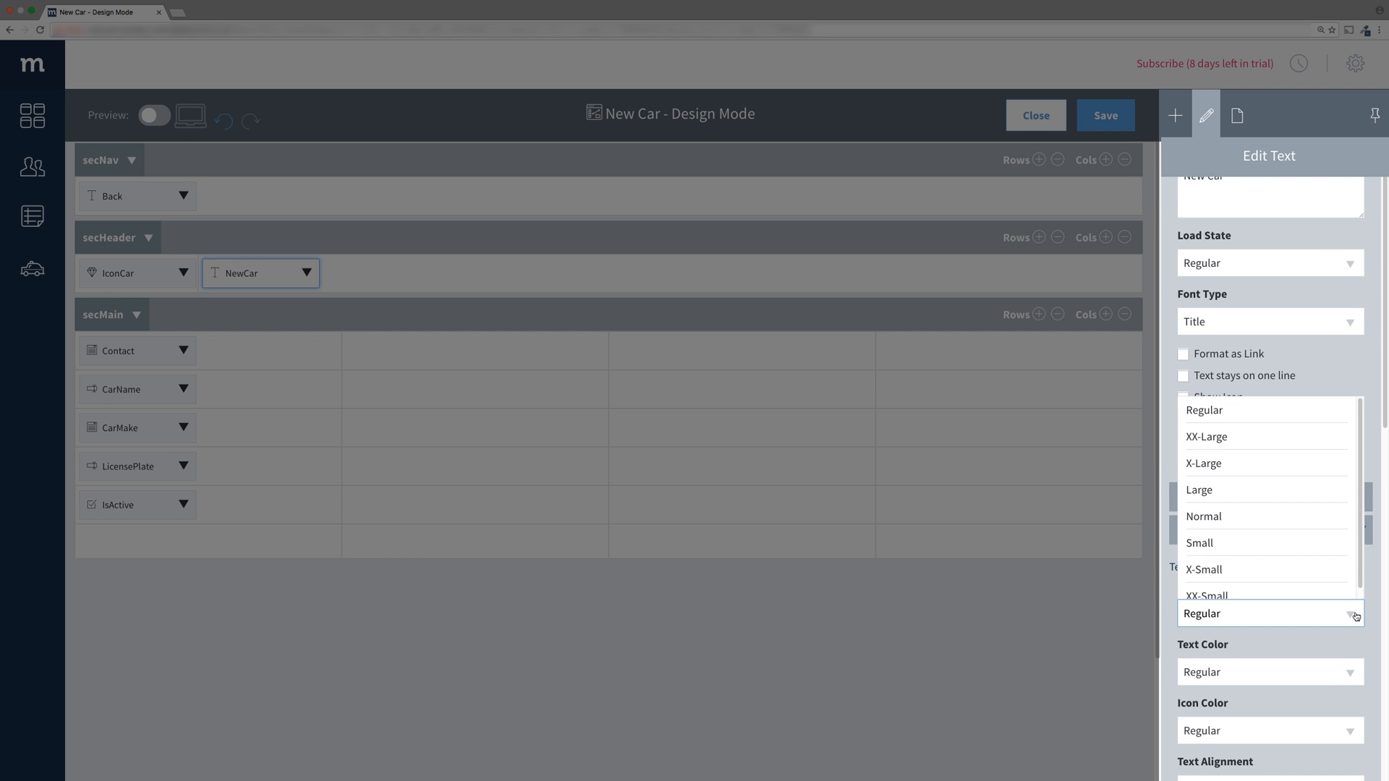
left_click(1205, 435)
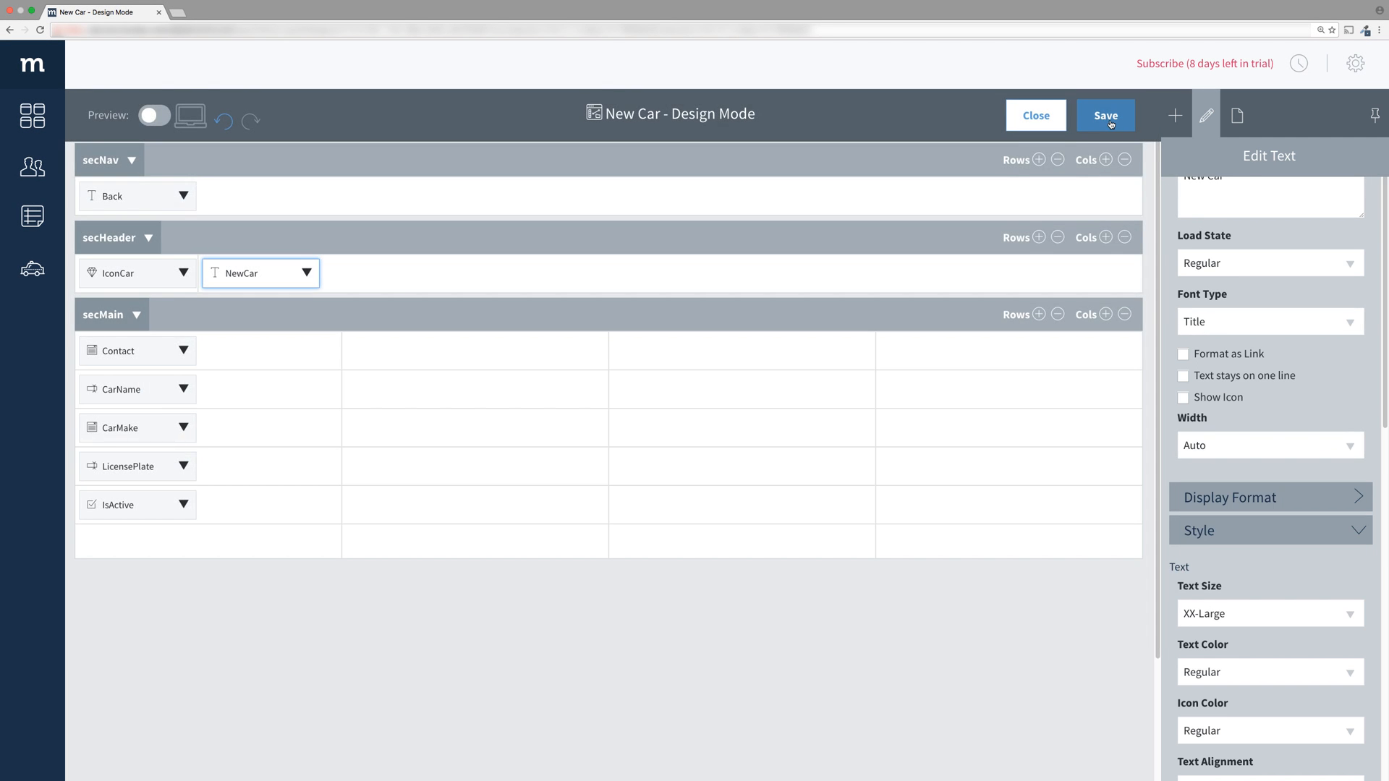
left_click(1105, 116)
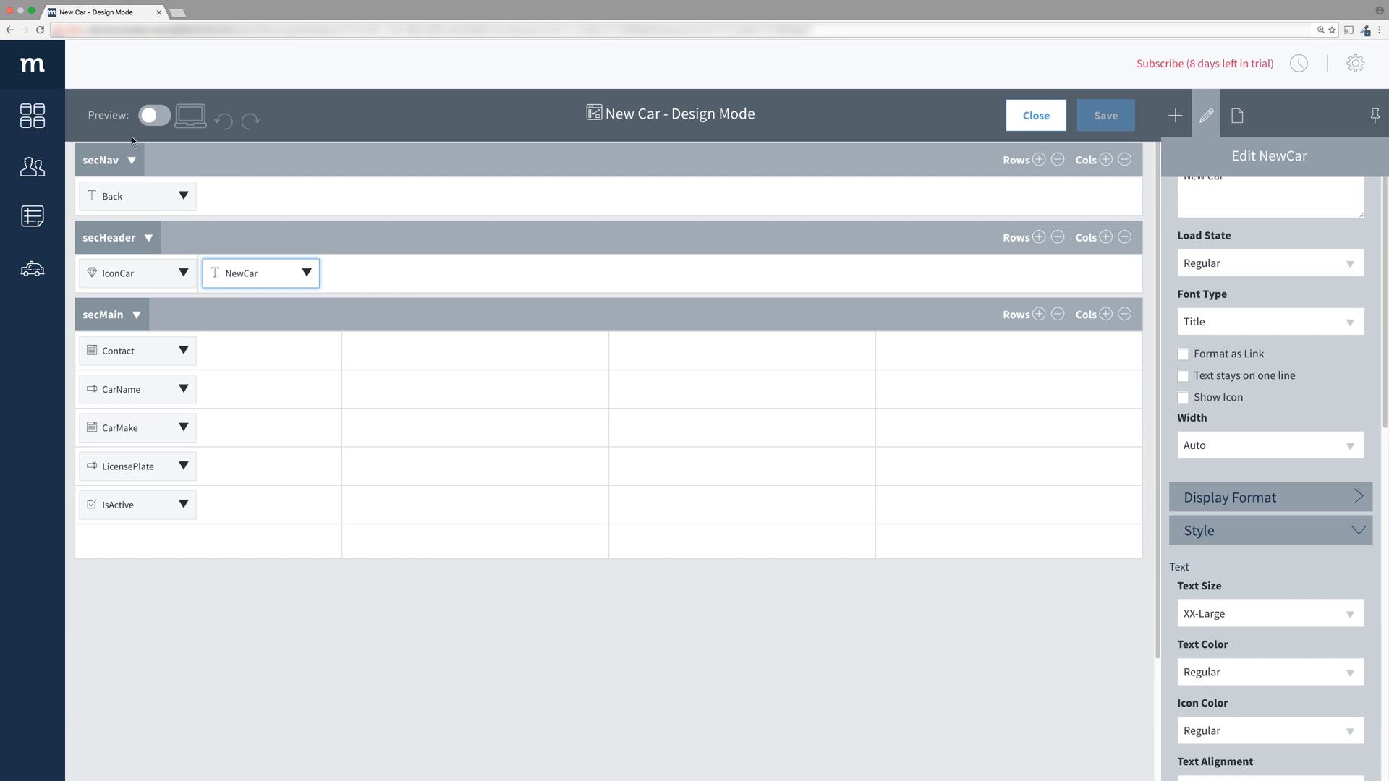
left_click(154, 116)
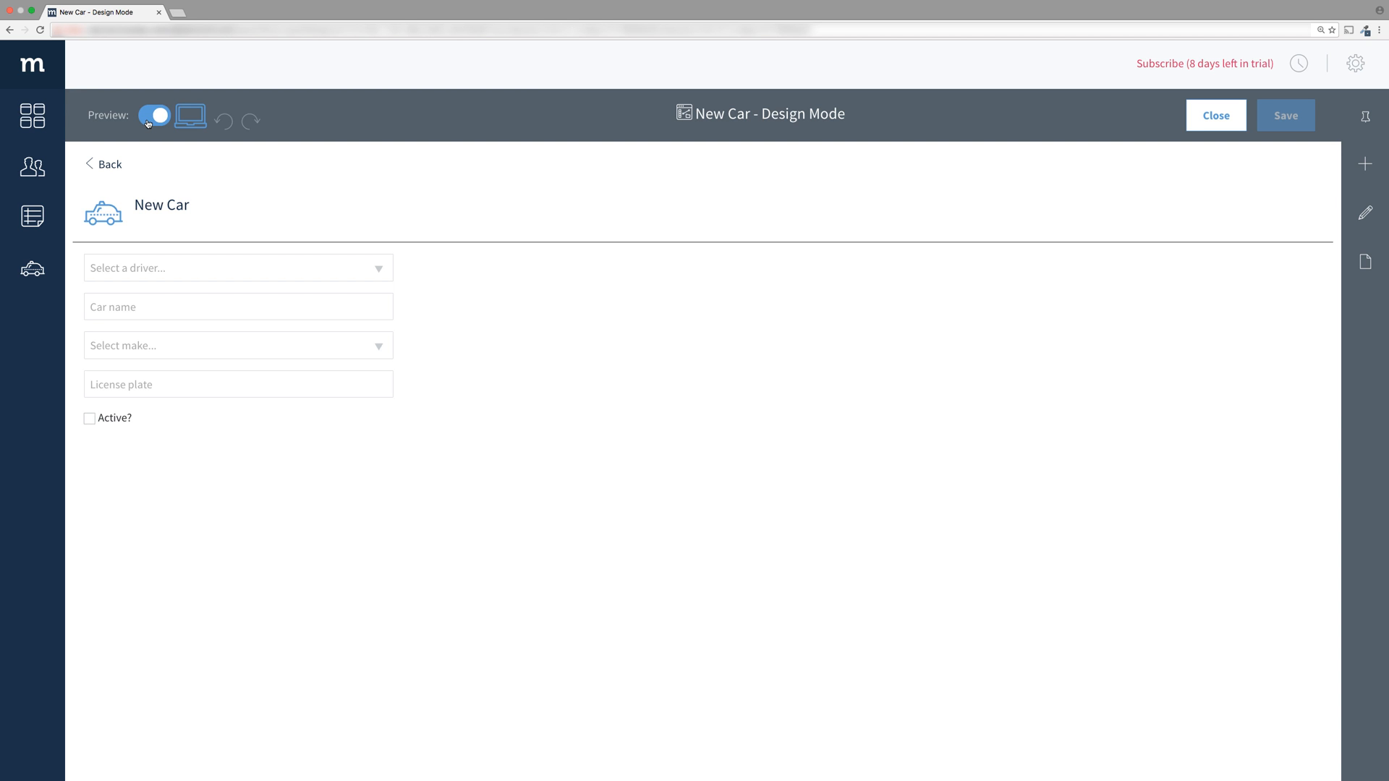
left_click(153, 116)
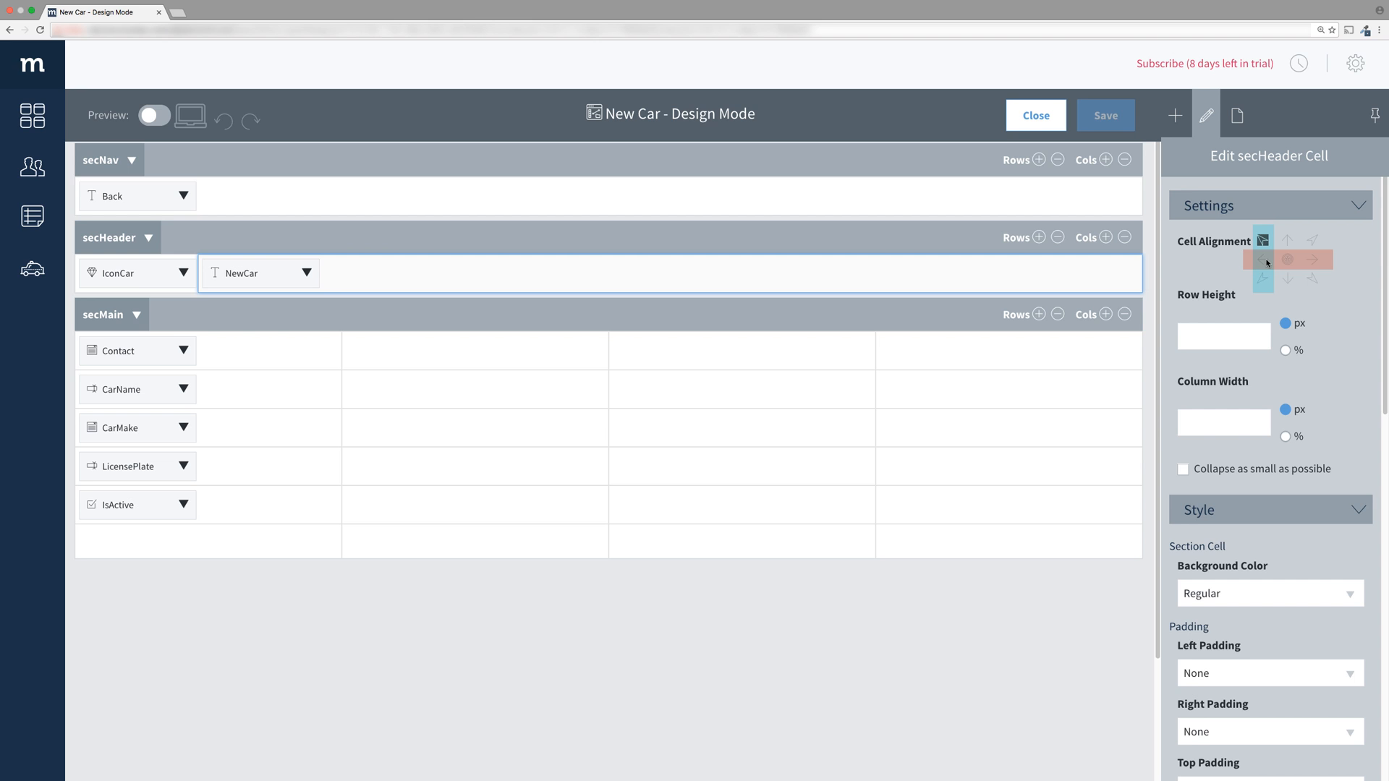
- Align the secHeader cell middle-left and preview the cab icon beside New Car
left_click(1103, 116)
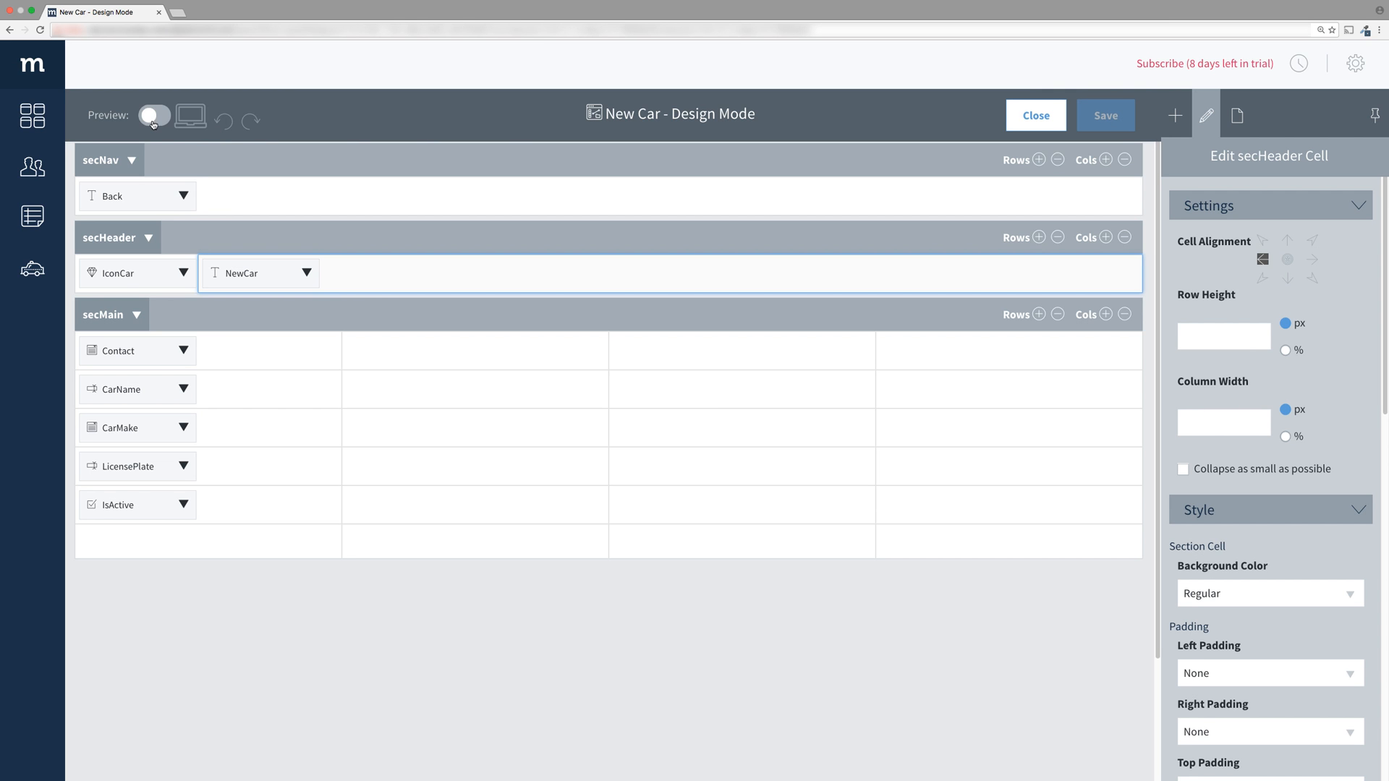
left_click(152, 116)
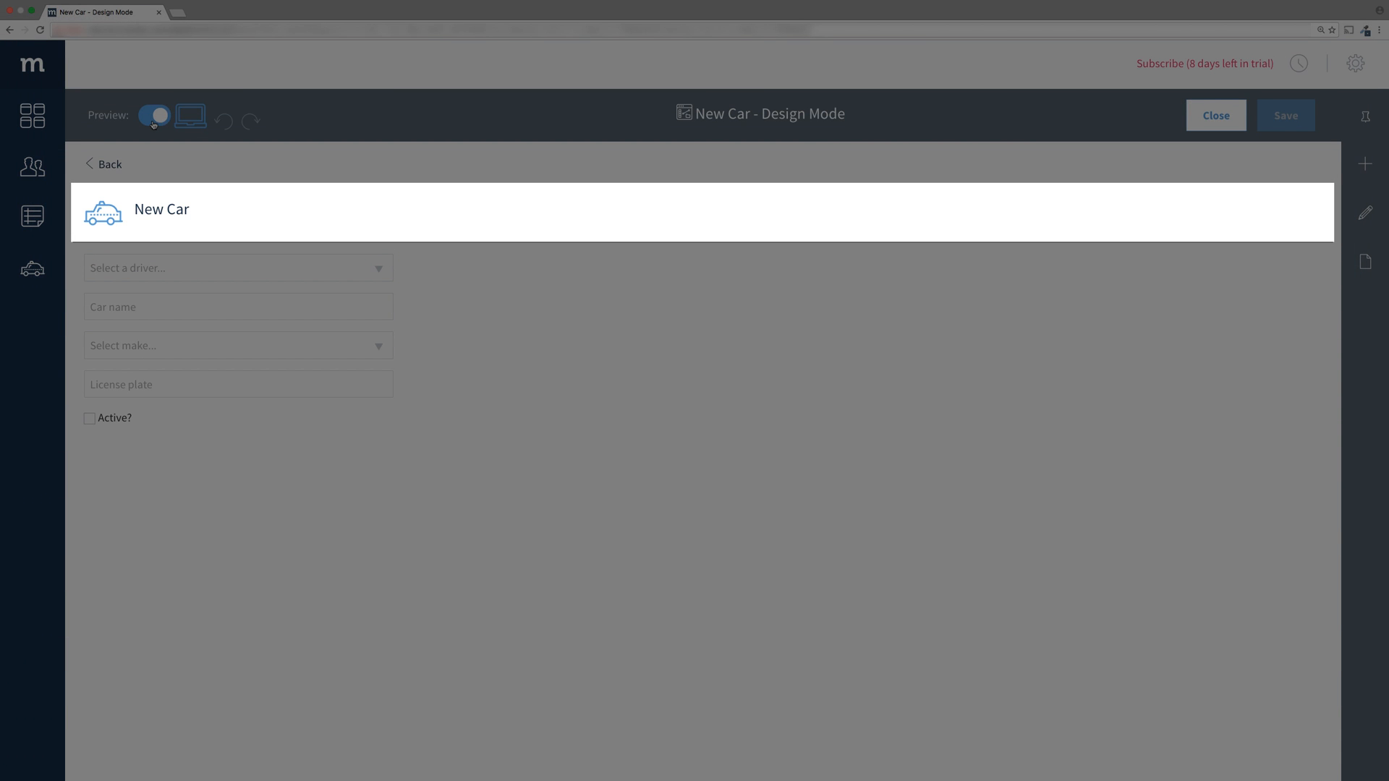